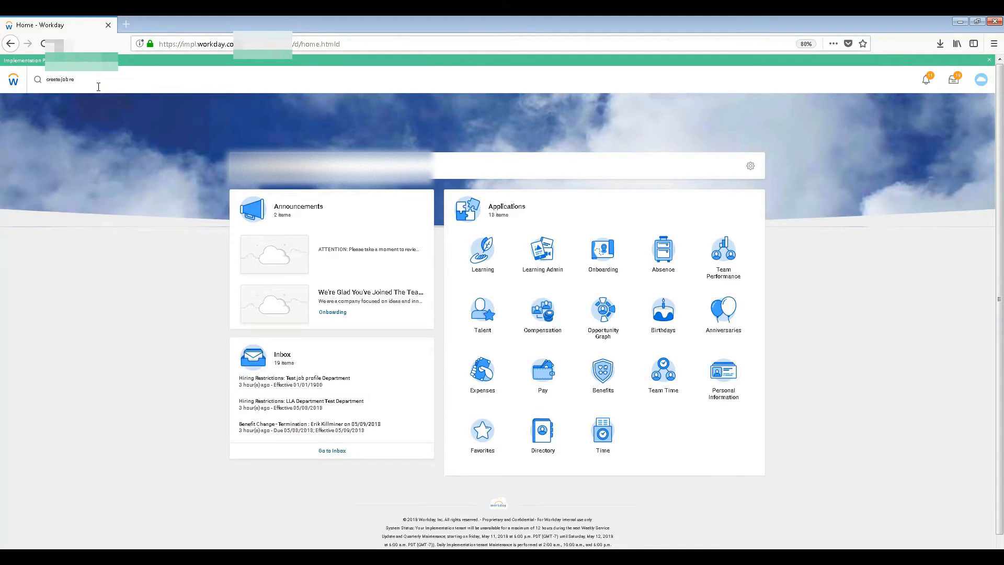
# Step: Begin a Workday search for job requisition reports from the search bar
pyautogui.click(96, 78)
pyautogui.write('job req')
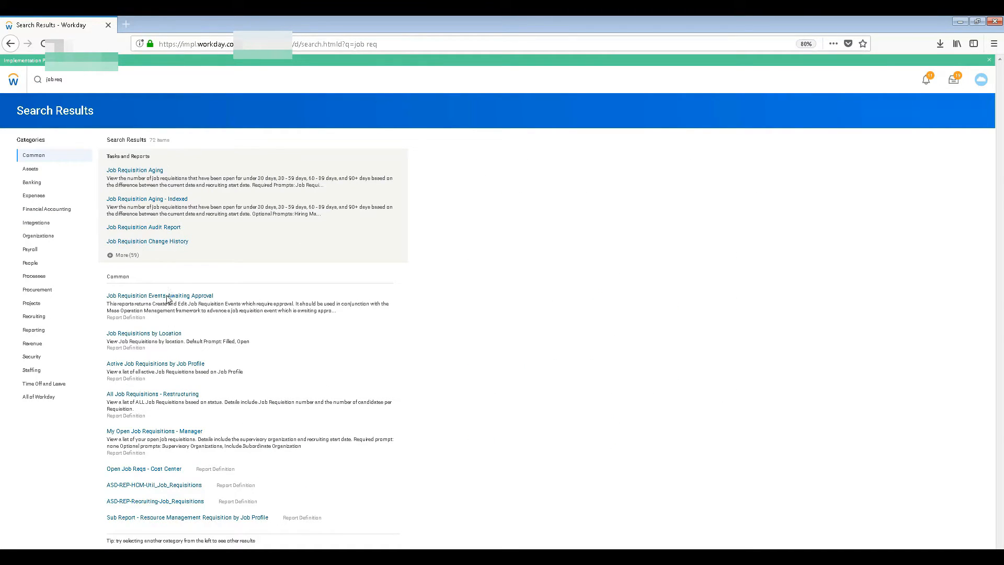
pyautogui.moveTo(143, 333)
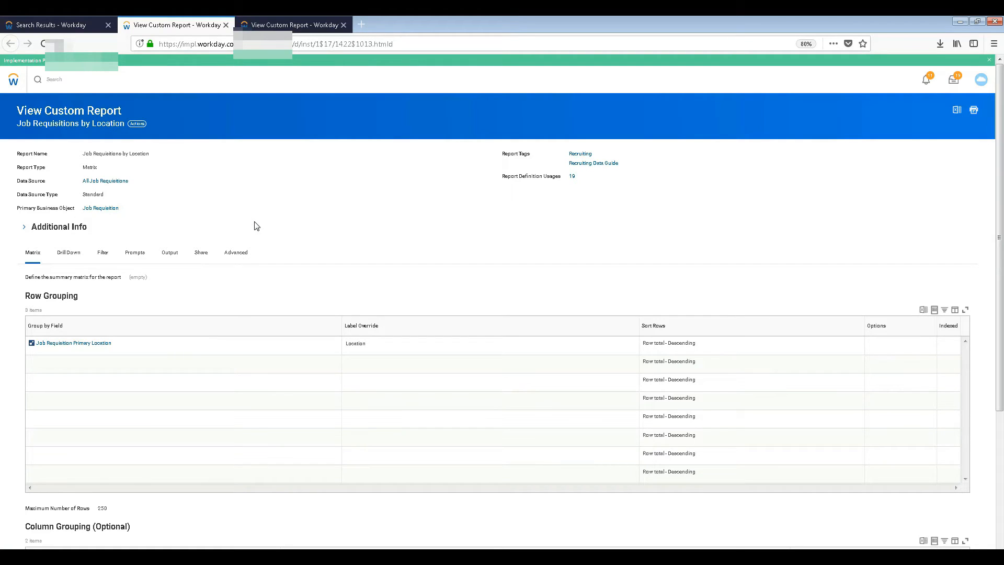
pyautogui.moveTo(69, 252)
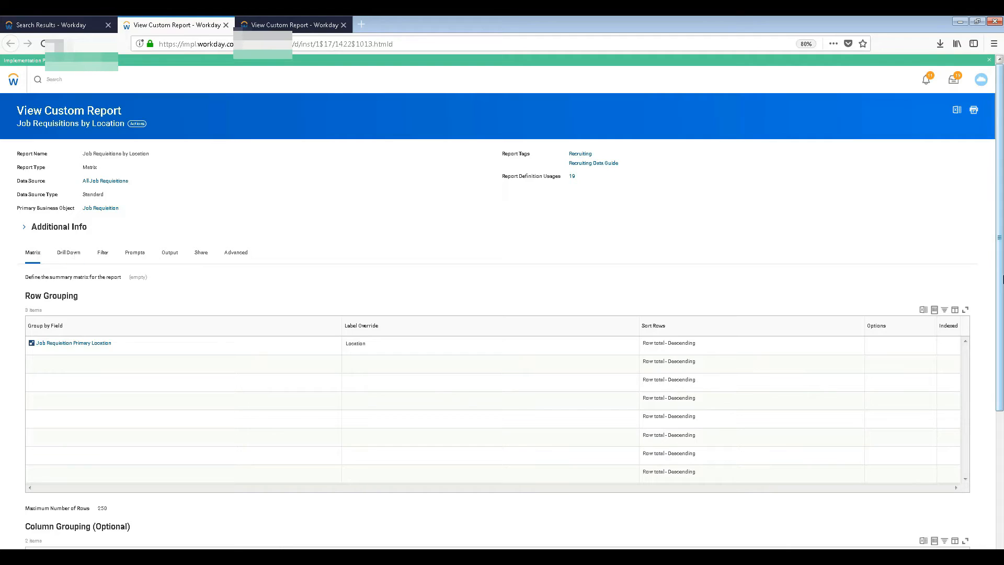
# Step: View the Job Requisition Primary Location field details, then move to the other report definition
pyautogui.scroll(-3)
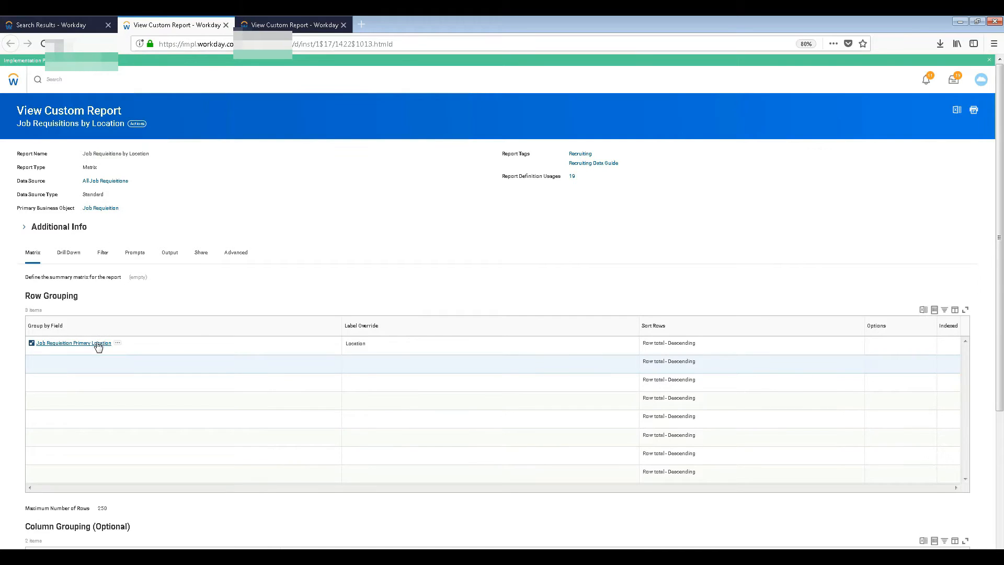
pyautogui.click(72, 343)
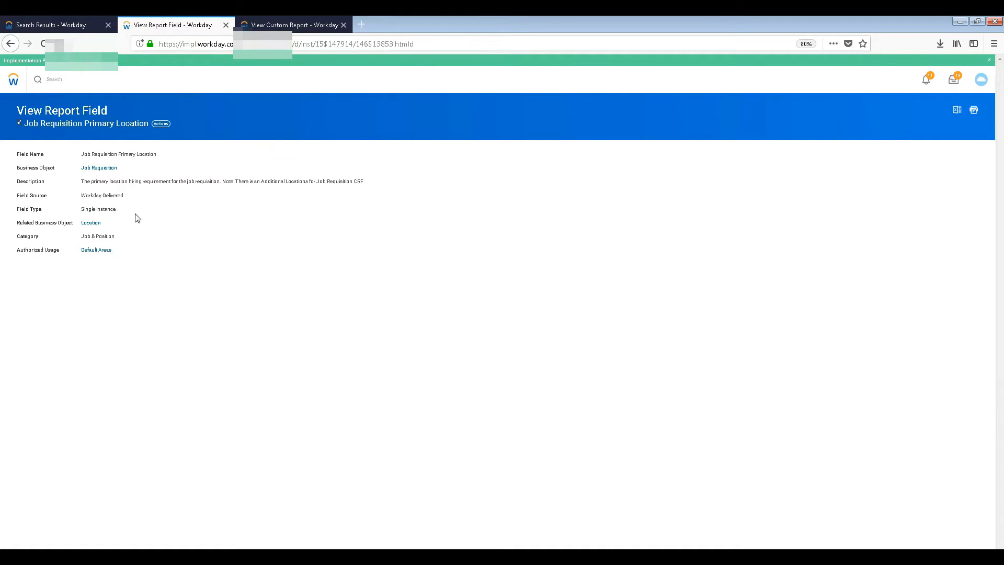
pyautogui.click(292, 24)
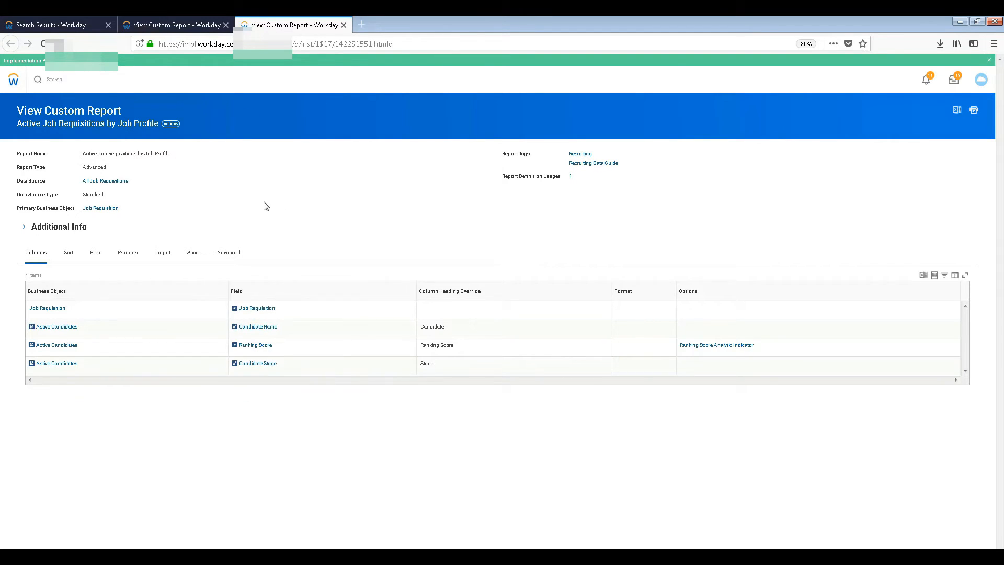
pyautogui.moveTo(379, 363)
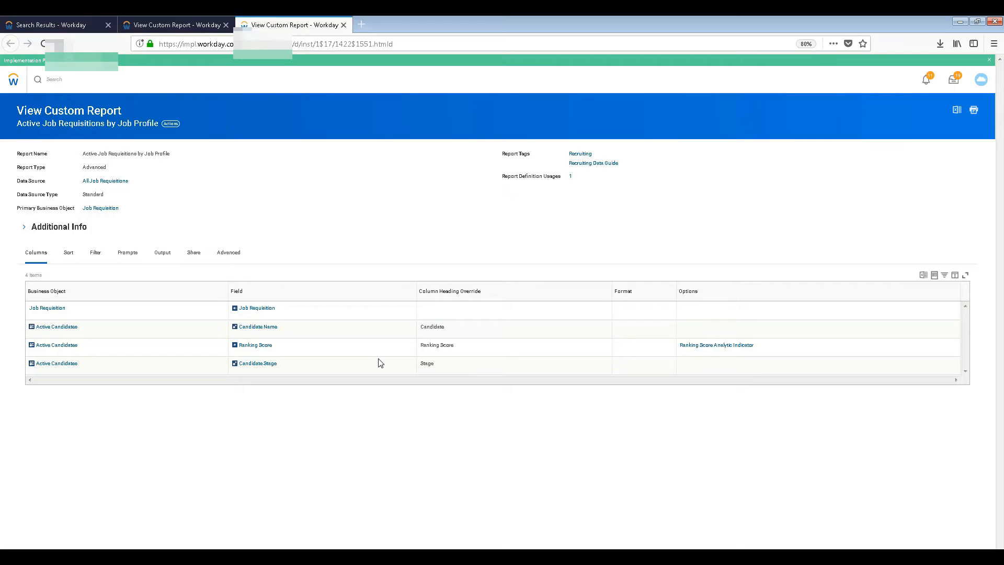
pyautogui.moveTo(98, 333)
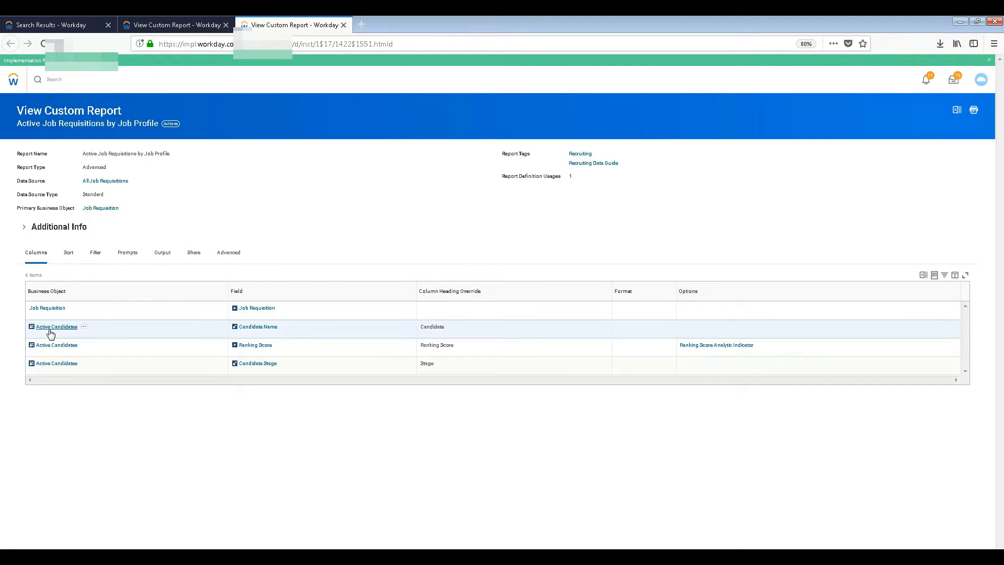
pyautogui.click(56, 326)
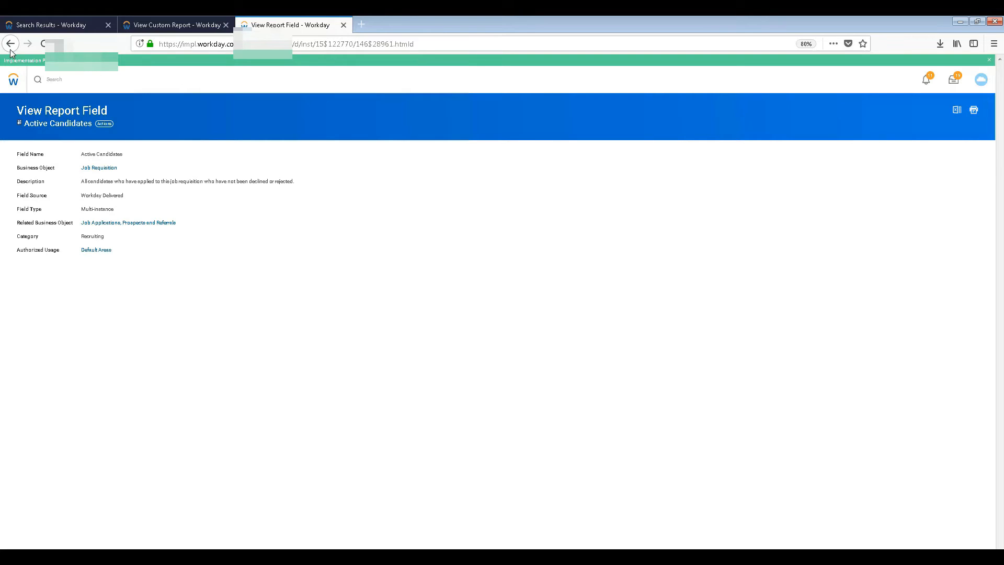
pyautogui.moveTo(76, 133)
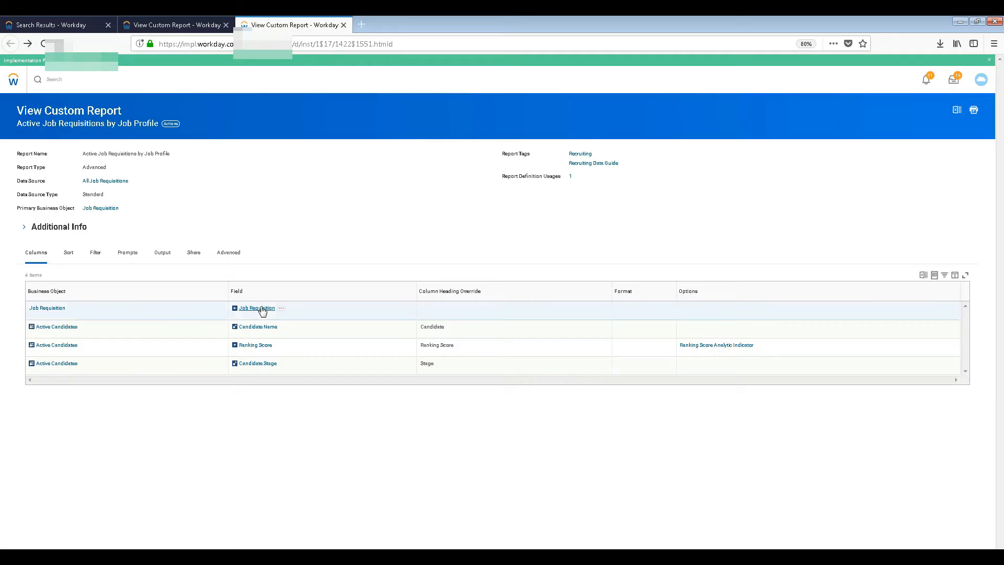
pyautogui.click(255, 308)
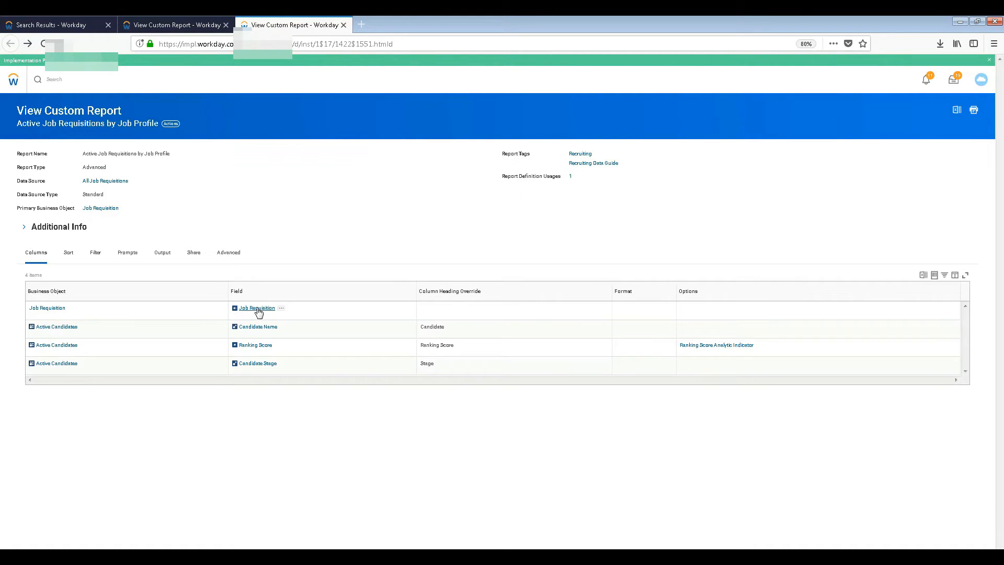
pyautogui.click(257, 326)
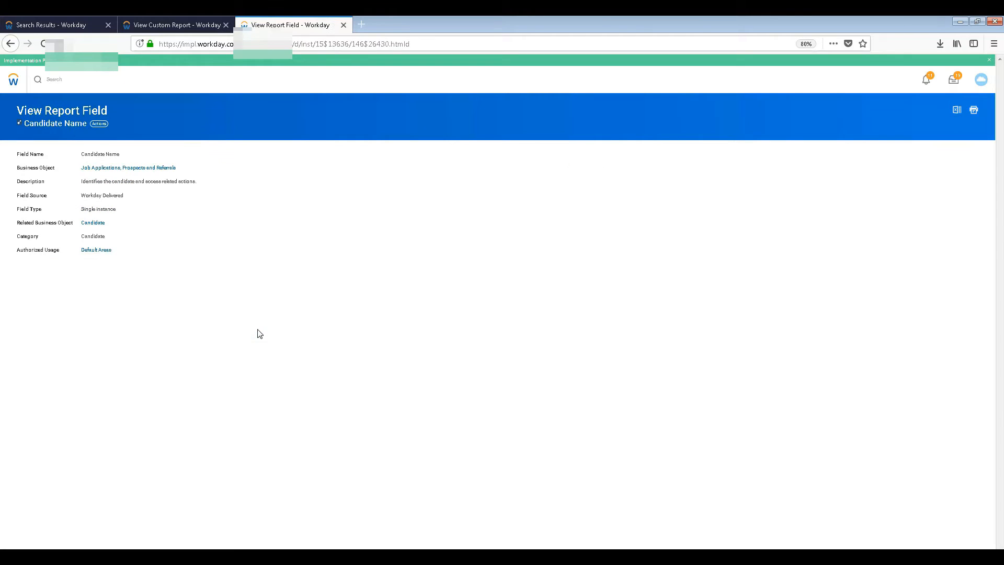
pyautogui.click(11, 44)
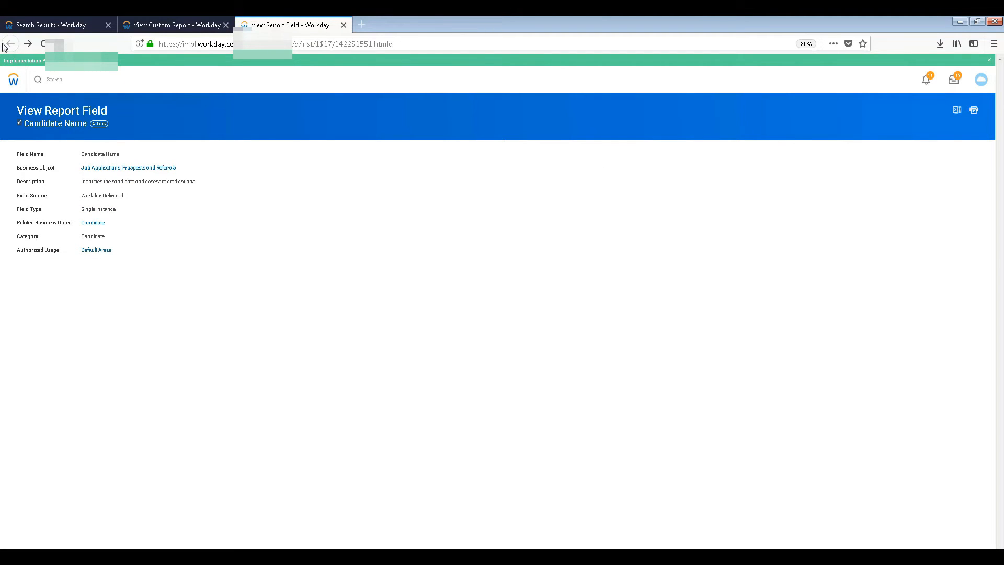
pyautogui.click(9, 43)
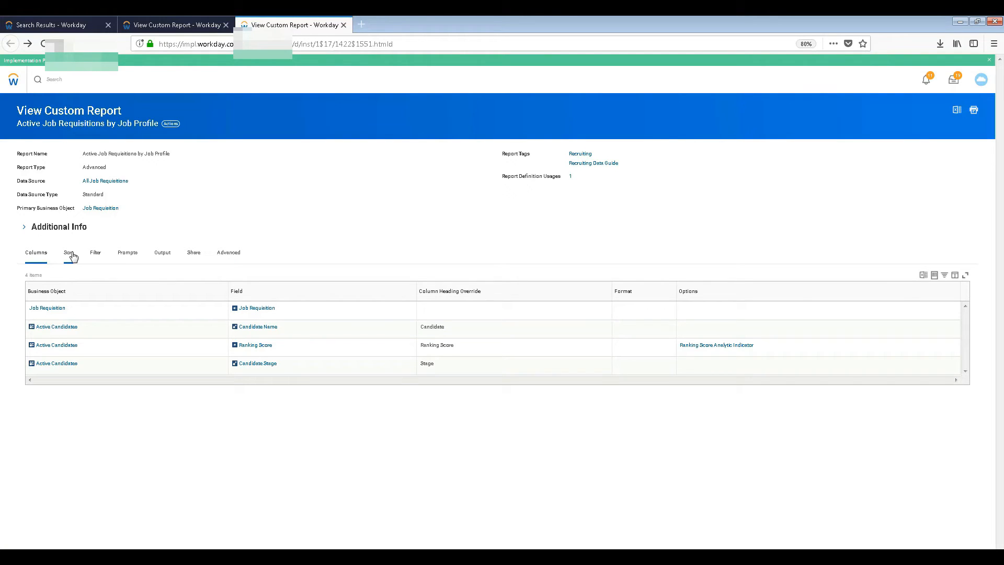
pyautogui.click(66, 252)
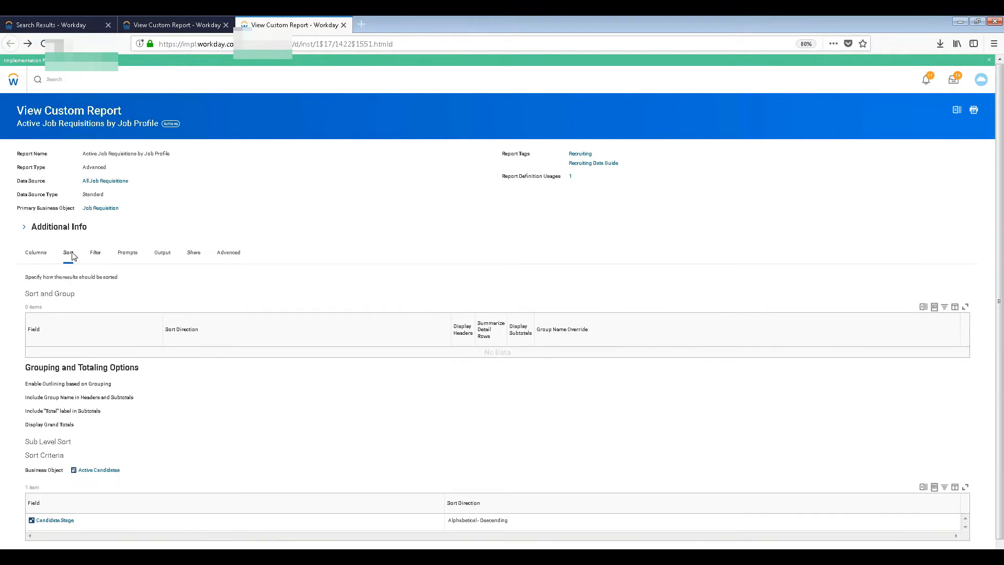
pyautogui.click(35, 252)
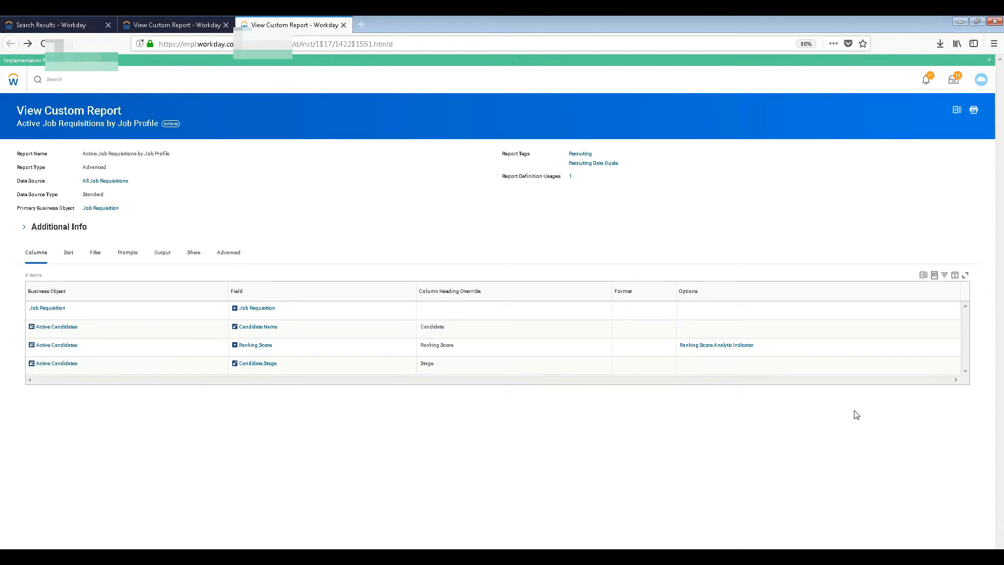
pyautogui.moveTo(353, 339)
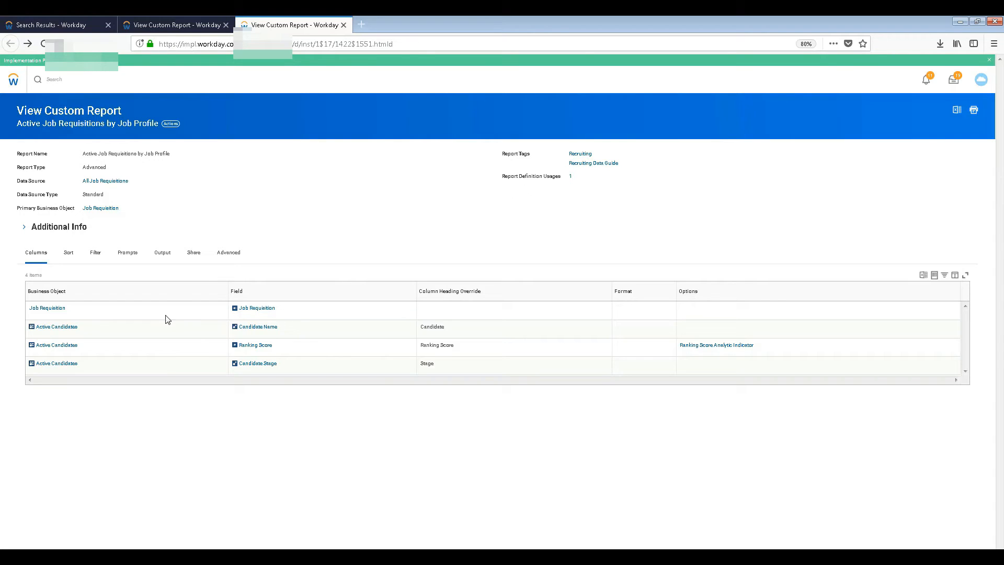
pyautogui.click(68, 252)
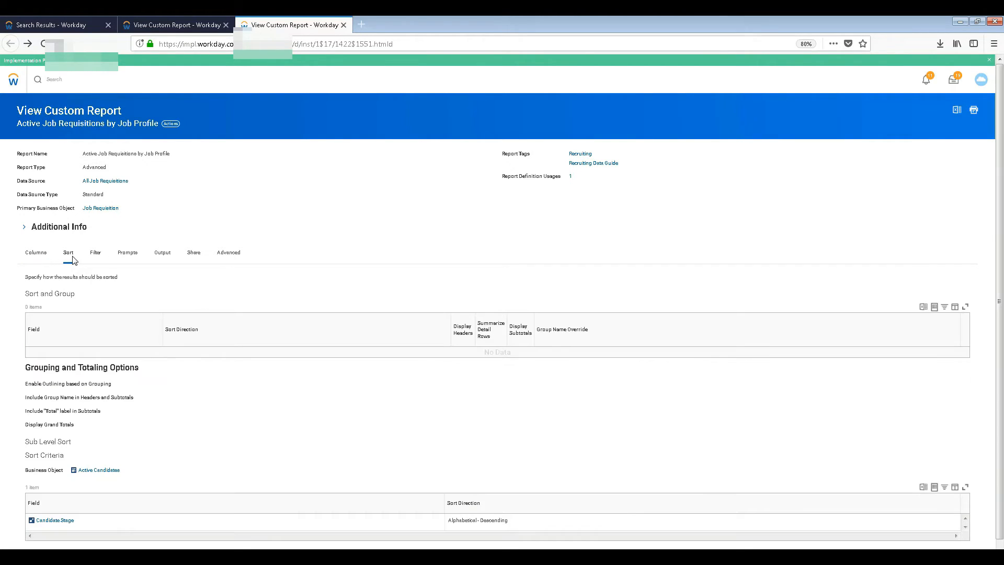
pyautogui.moveTo(98, 262)
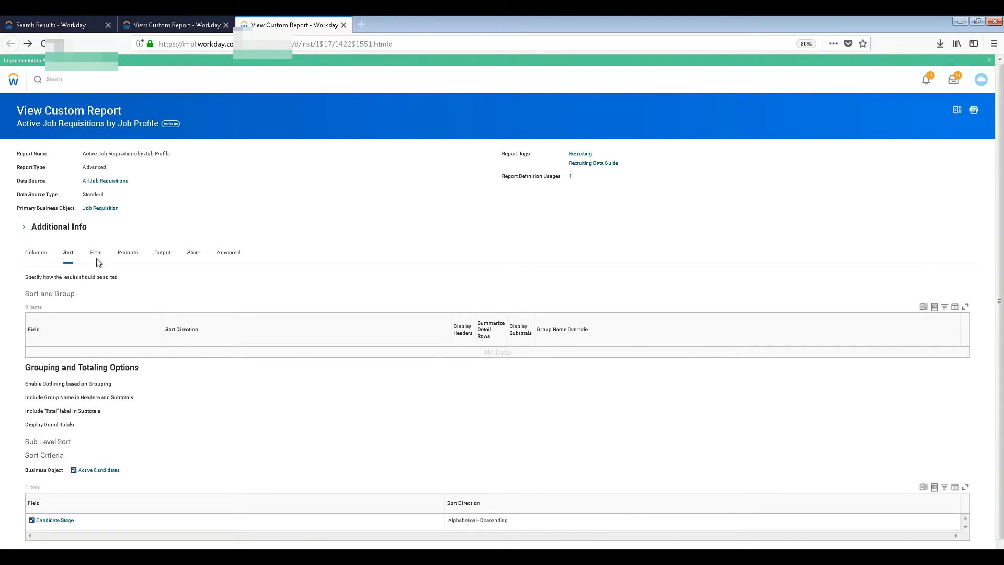
pyautogui.click(95, 252)
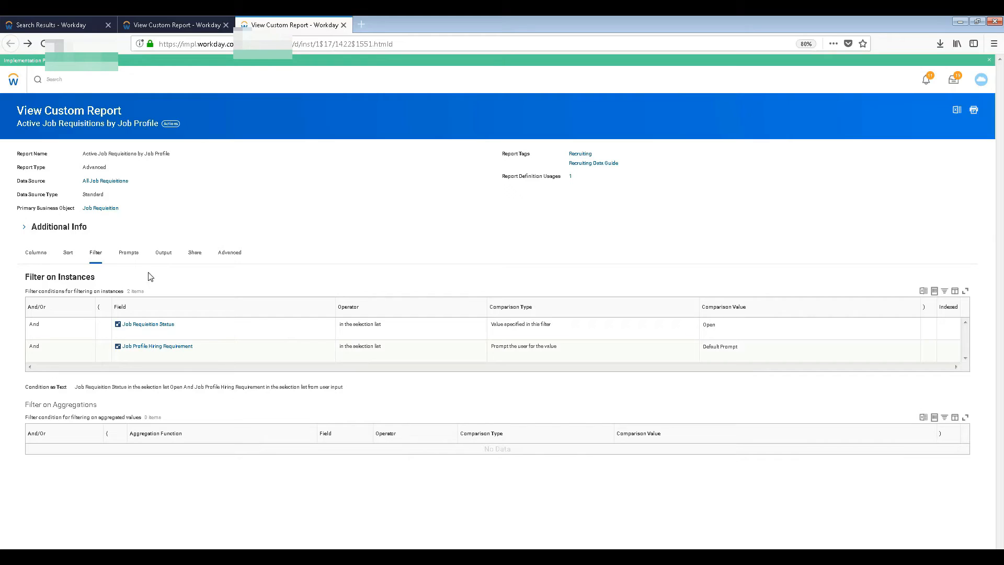
pyautogui.click(127, 252)
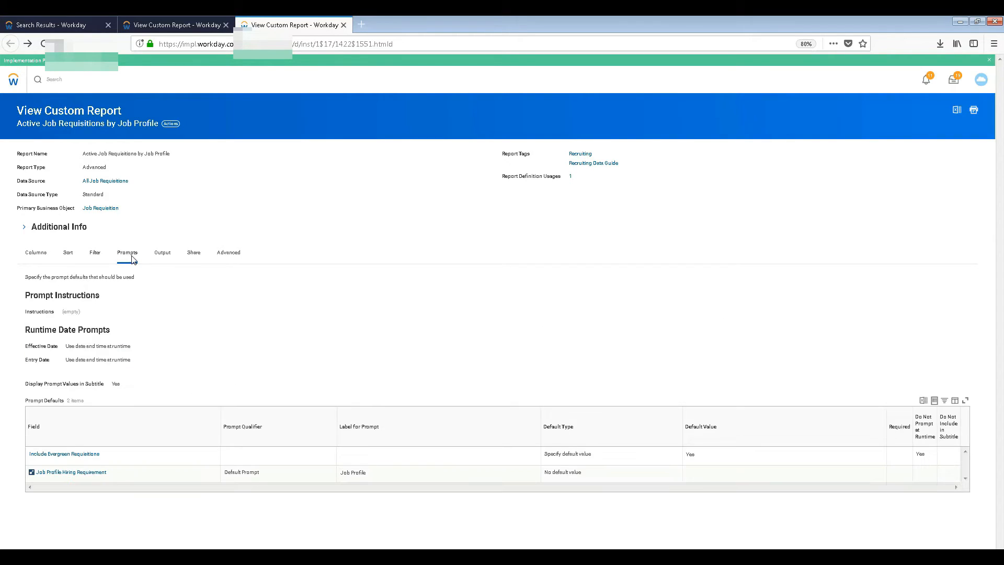
pyautogui.click(162, 252)
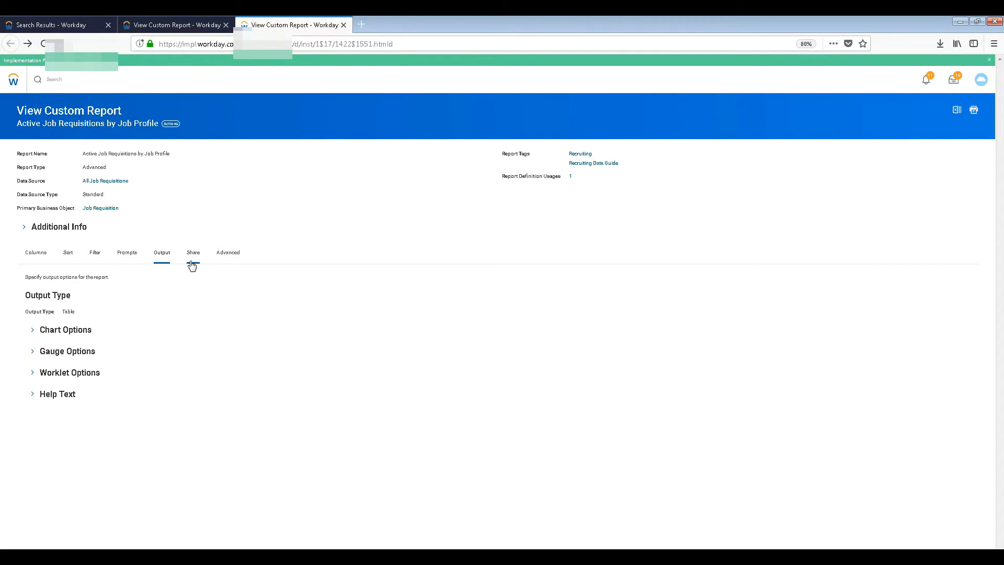
pyautogui.click(227, 252)
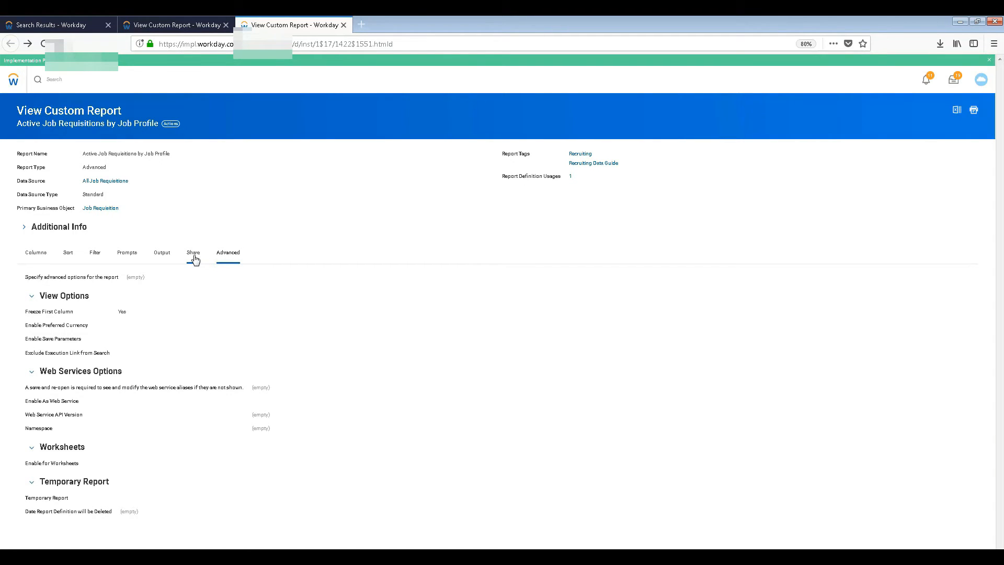
pyautogui.click(192, 252)
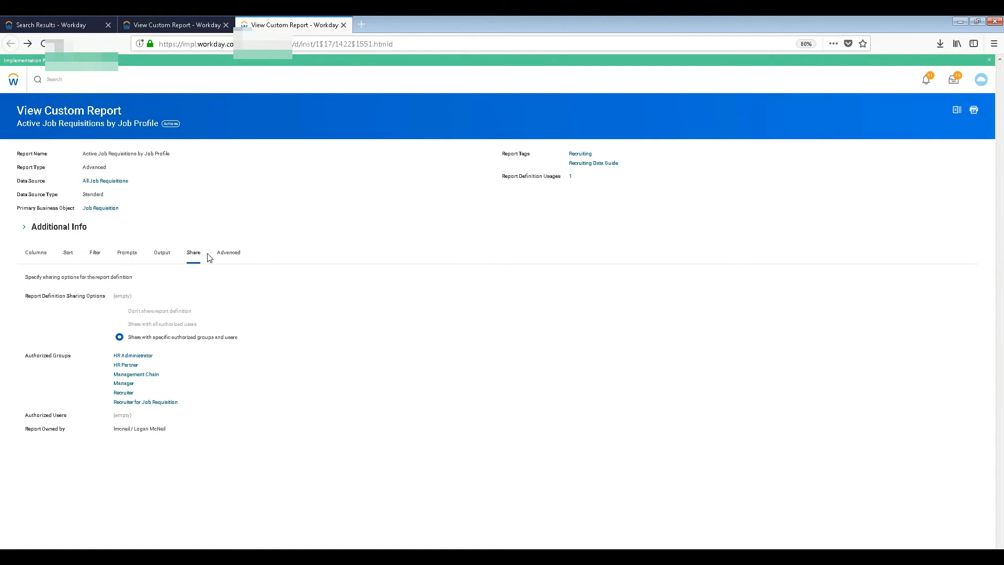
pyautogui.click(227, 252)
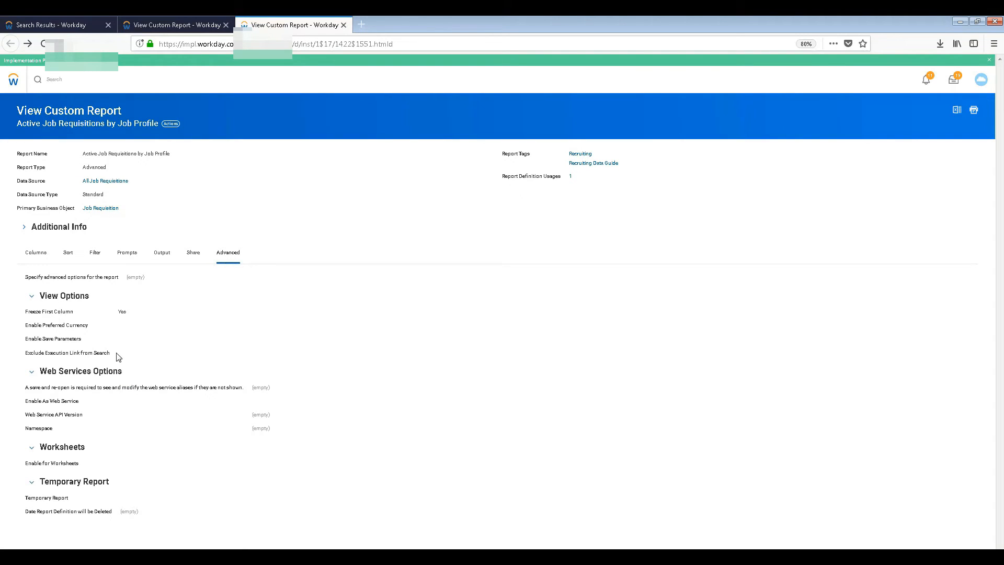
pyautogui.moveTo(92, 453)
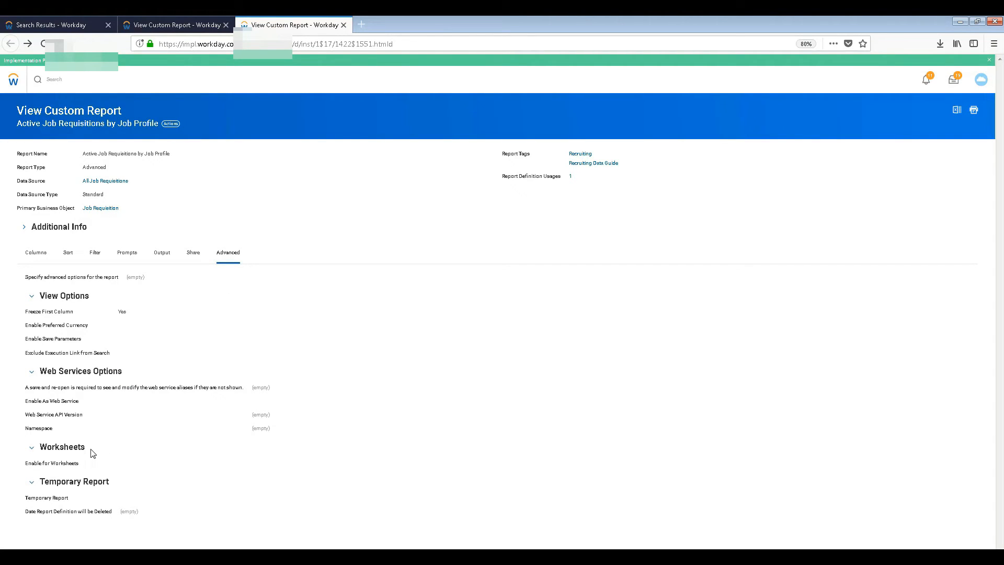
pyautogui.moveTo(101, 392)
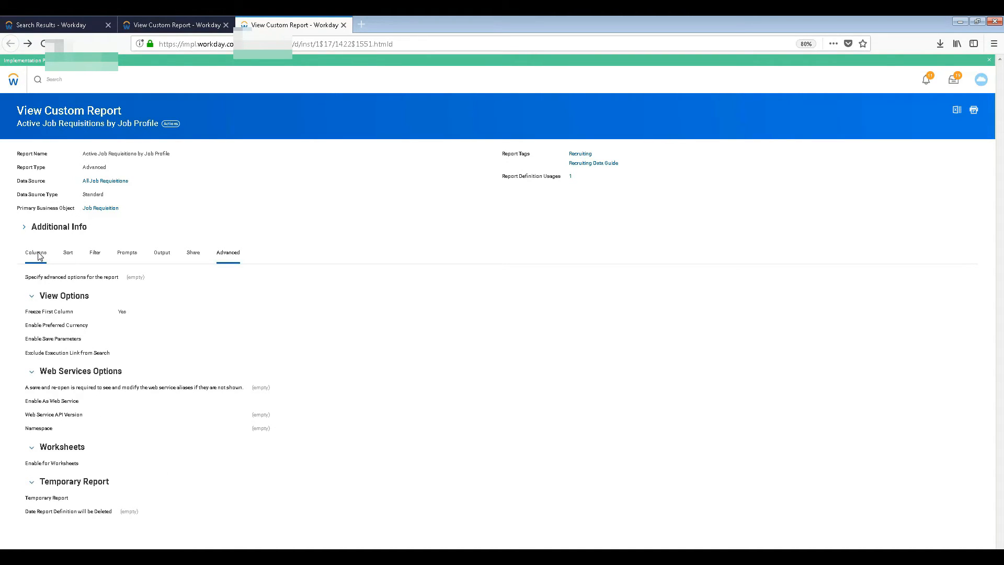
pyautogui.click(35, 252)
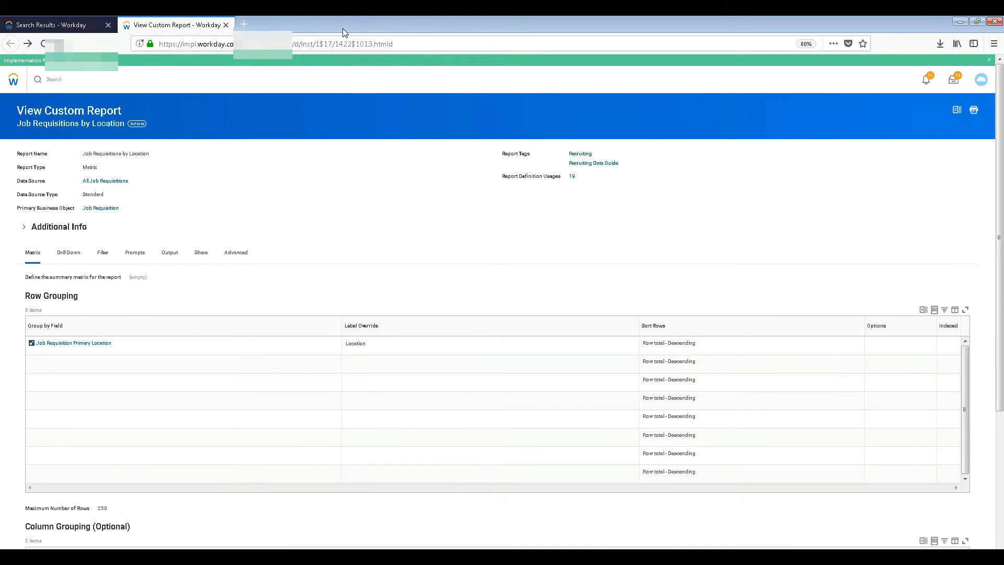
pyautogui.moveTo(306, 176)
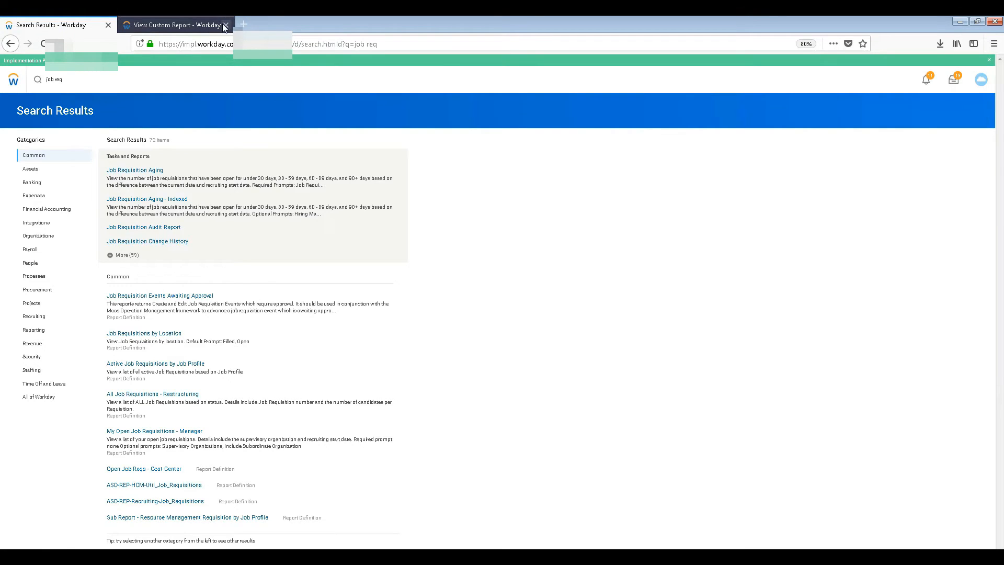
# Step: Close the Job Requisitions by Location report, leaving the job req search results
pyautogui.click(225, 25)
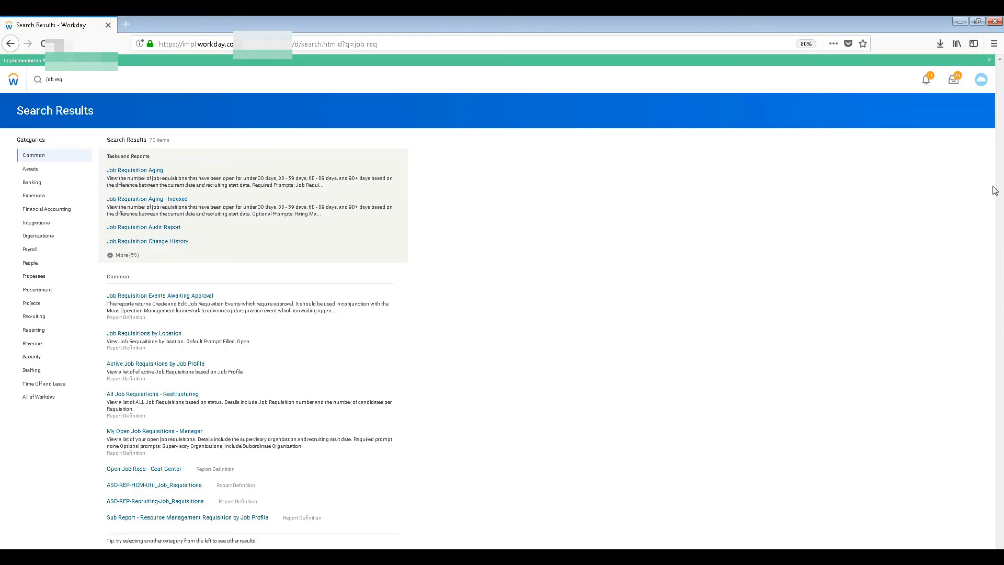
pyautogui.moveTo(630, 418)
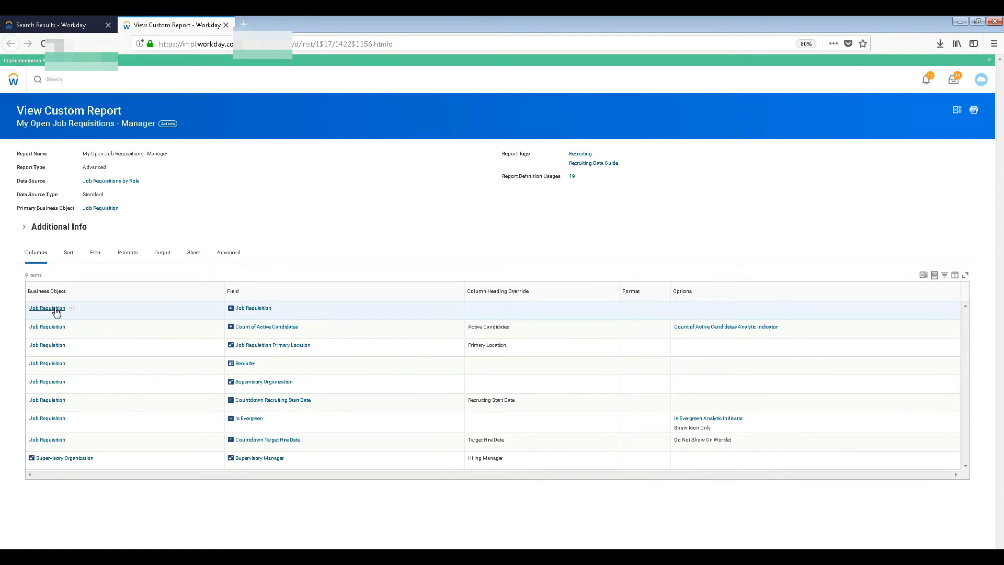
pyautogui.moveTo(146, 351)
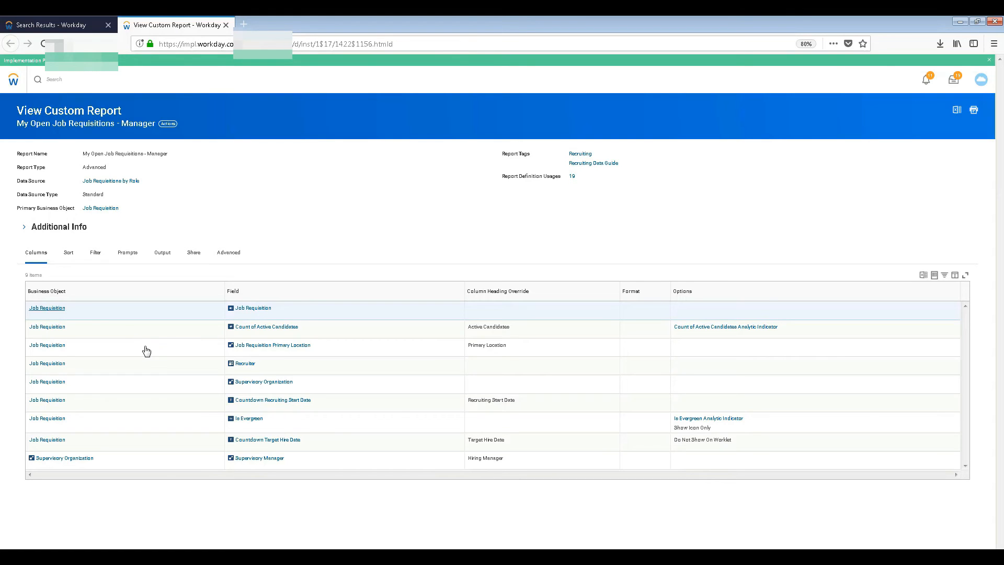
# Step: Open the Job Requisition business object from the report's columns
pyautogui.click(252, 307)
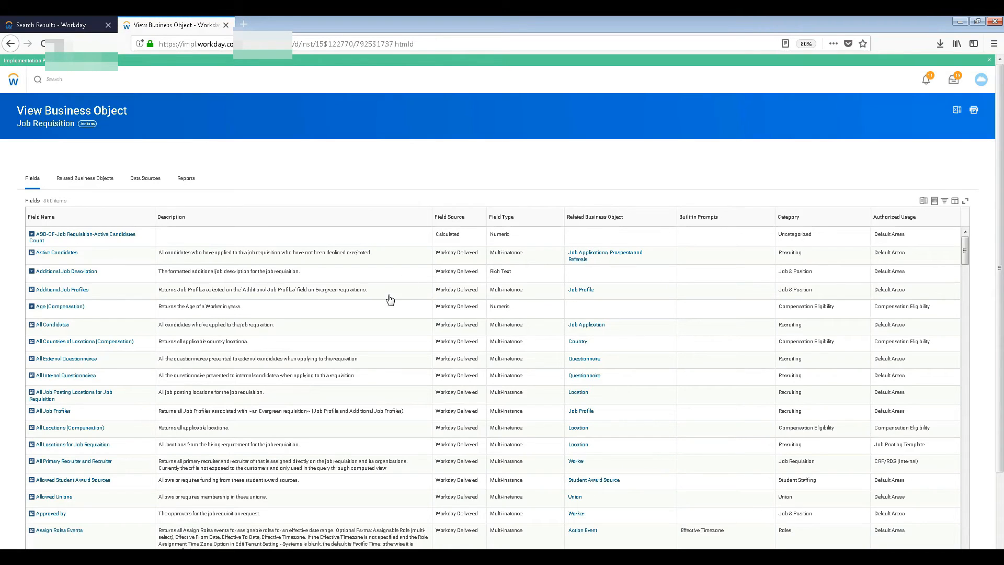
pyautogui.moveTo(116, 299)
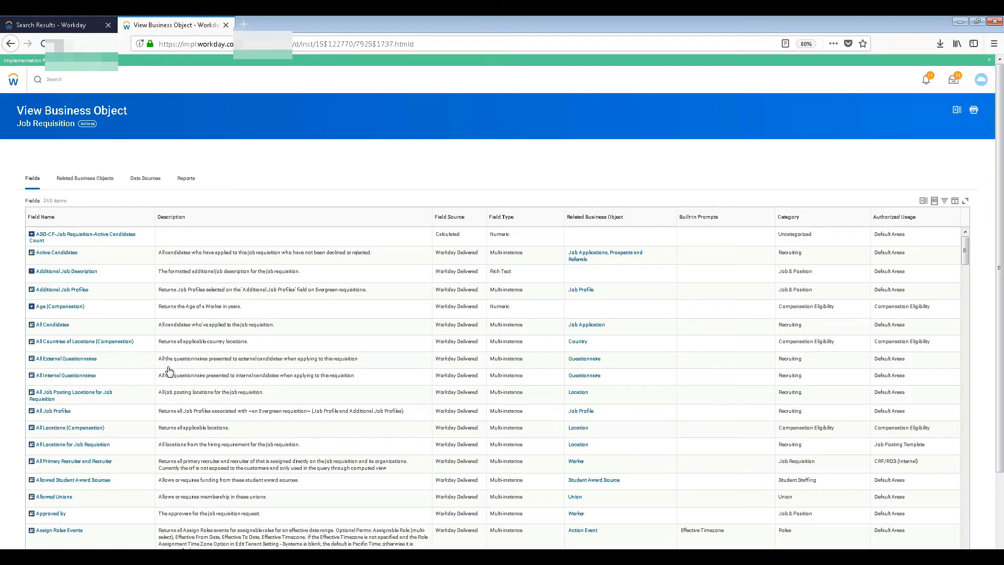
pyautogui.moveTo(237, 321)
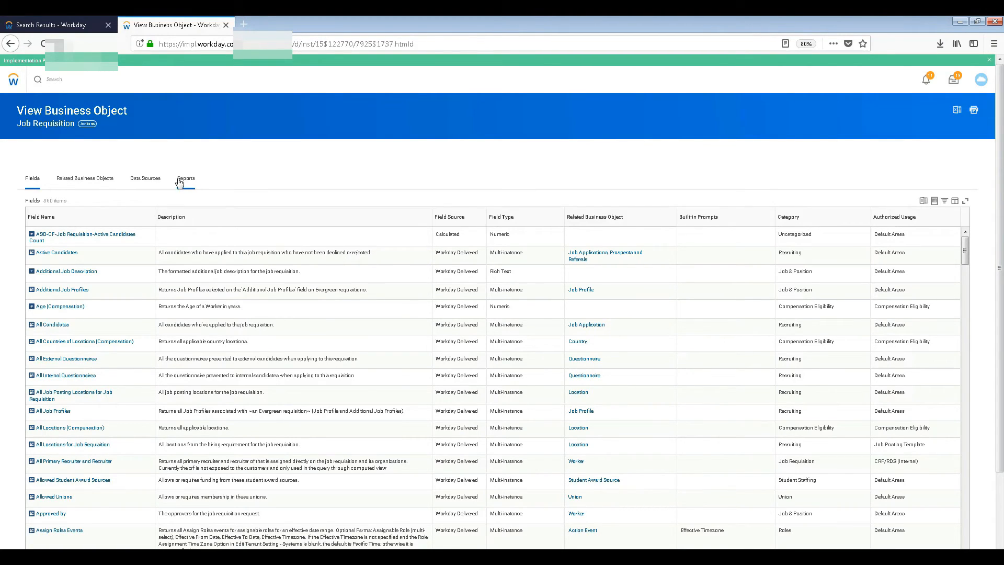
# Step: Review the data sources built on Job Requisition, then return to the job req search results
pyautogui.click(144, 177)
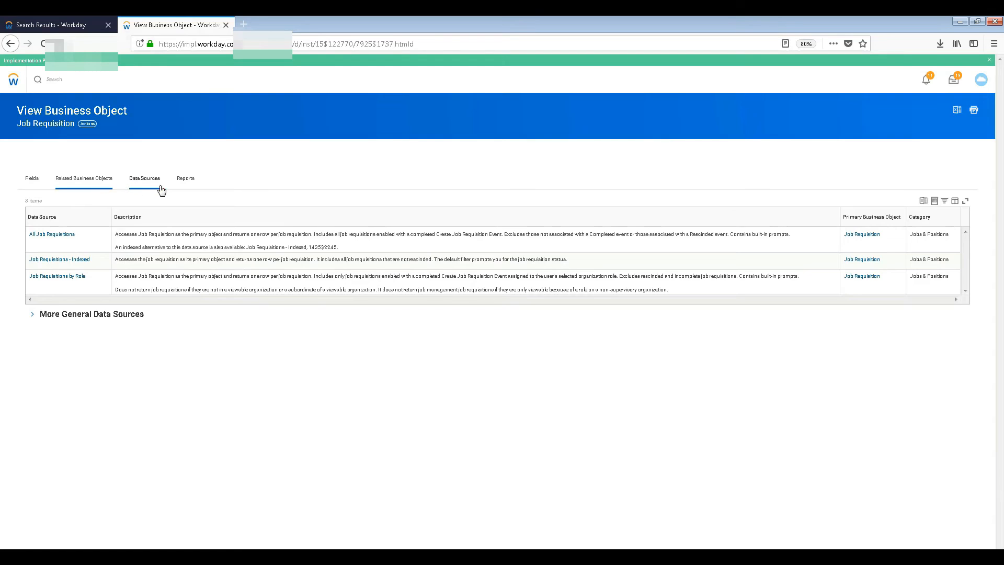
pyautogui.click(185, 177)
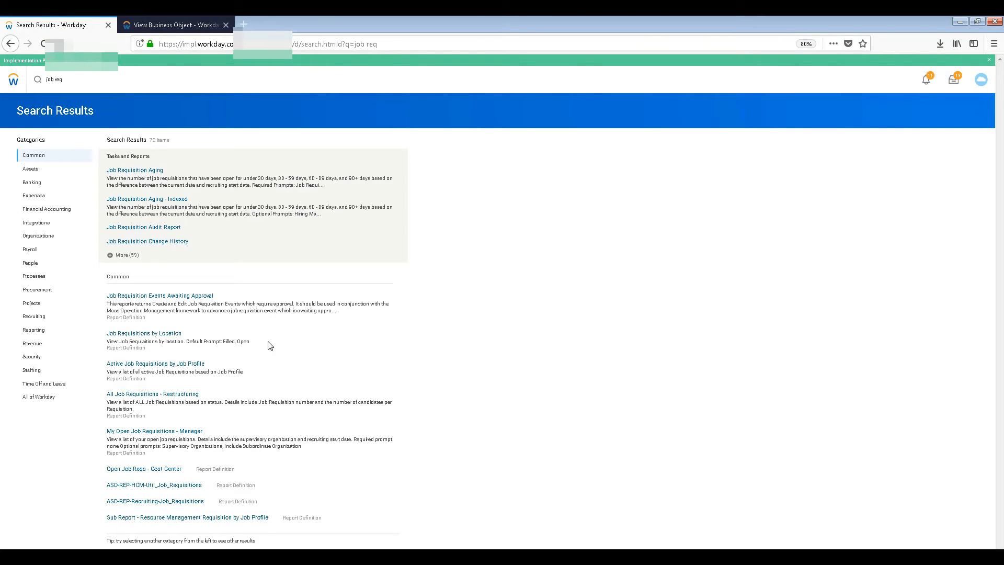
# Step: Revisit the job req search and open the All Job Requisitions - Restructuring report
pyautogui.click(96, 78)
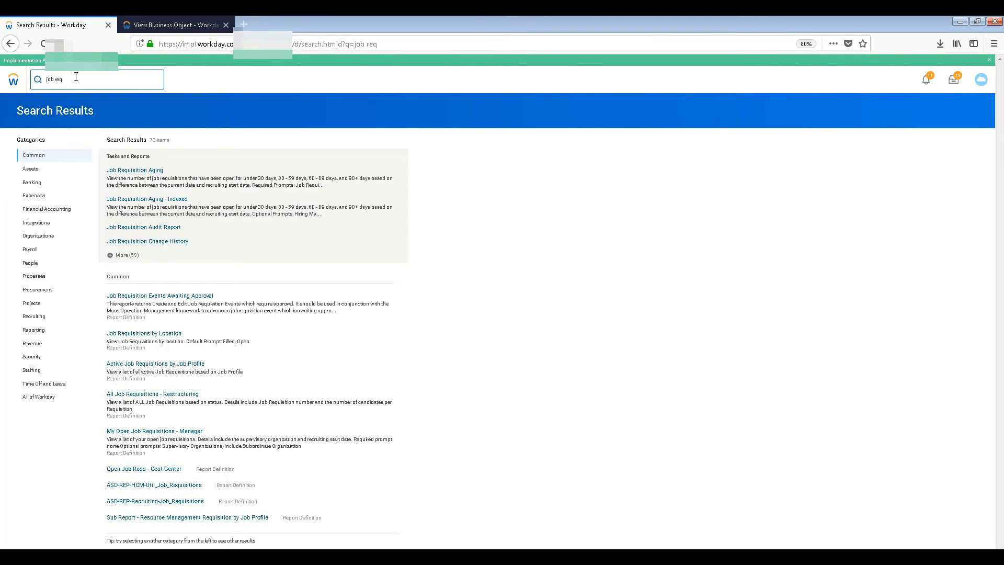
pyautogui.click(96, 78)
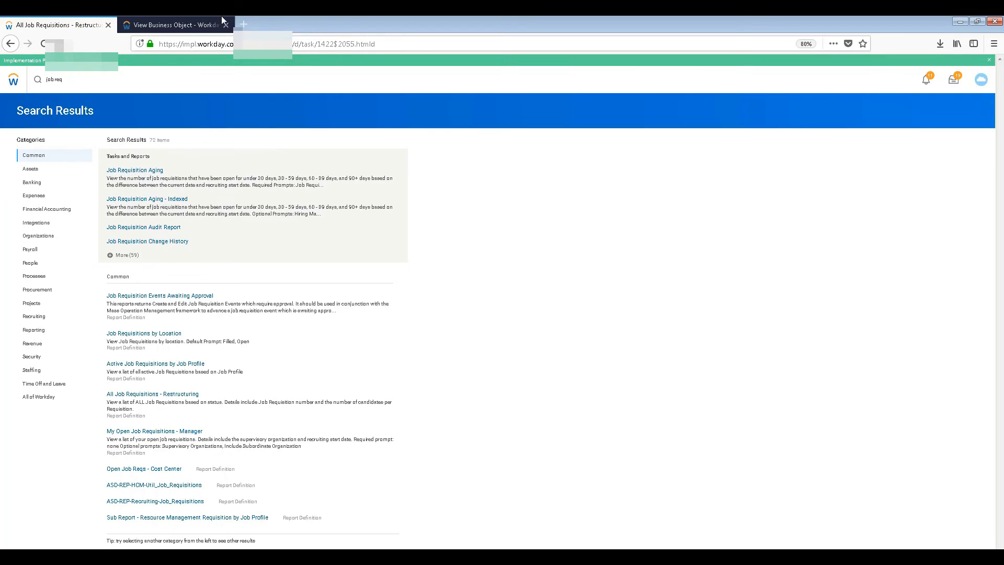
pyautogui.click(153, 394)
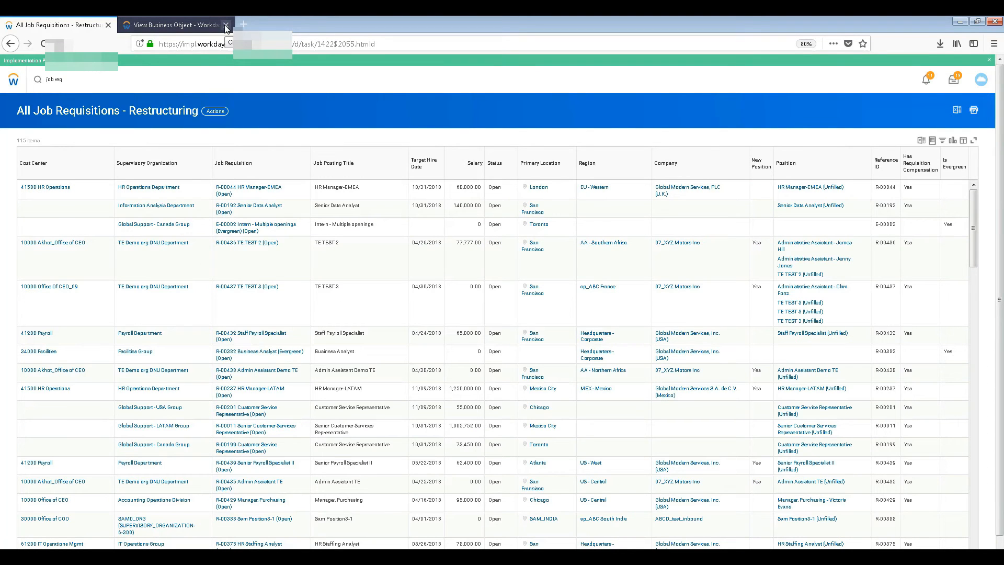
# Step: Close the Job Requisition business object page and open requisition R-00044 HR Manager-EMEA
pyautogui.click(225, 25)
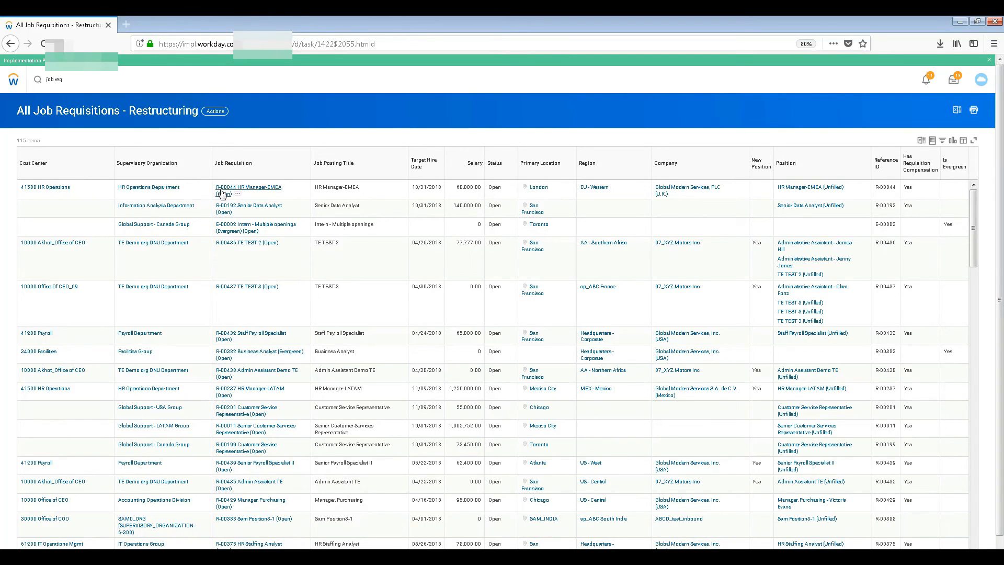
pyautogui.click(246, 187)
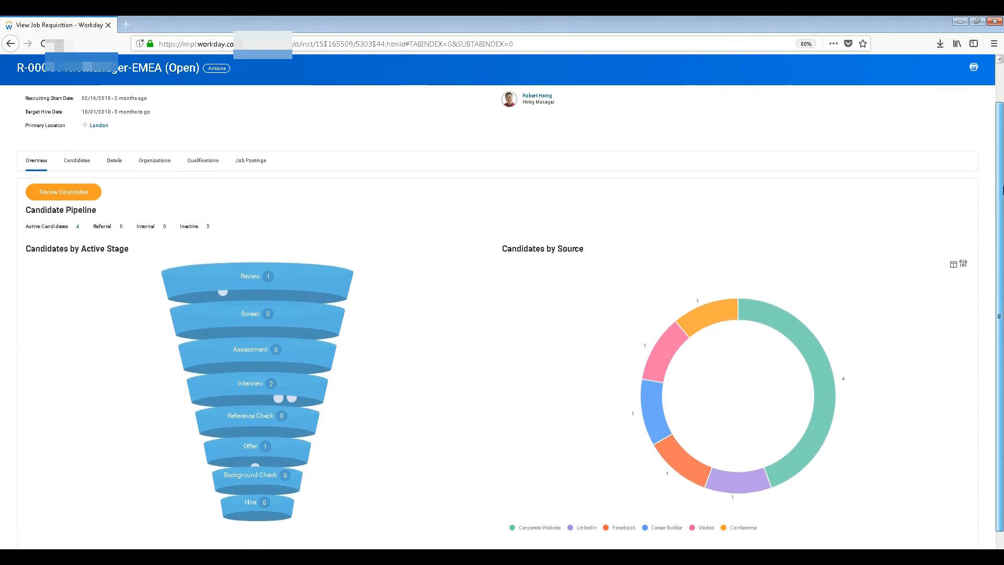
# Step: Show the candidate list for the R-00044 HR Manager-EMEA requisition
pyautogui.scroll(-3)
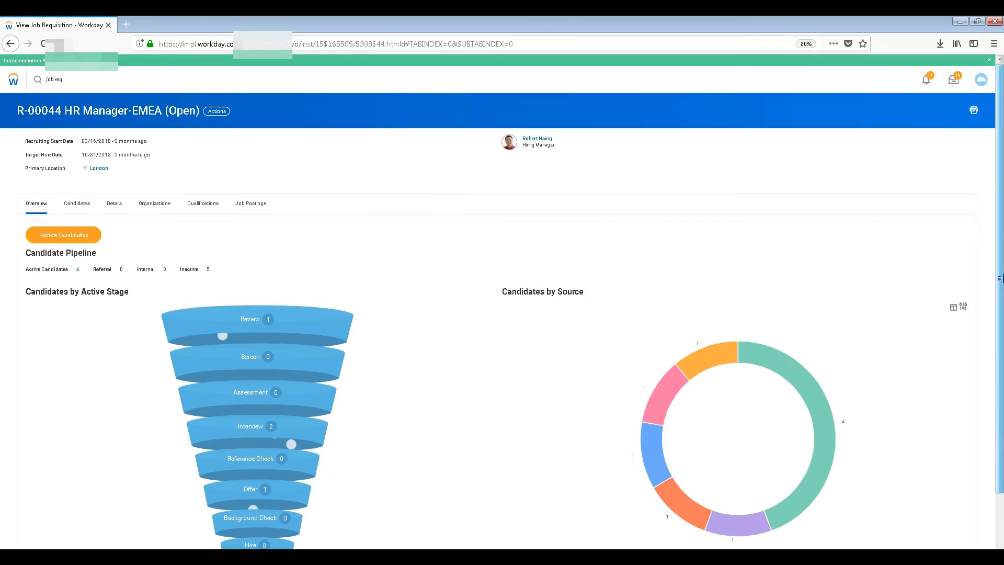
pyautogui.click(76, 203)
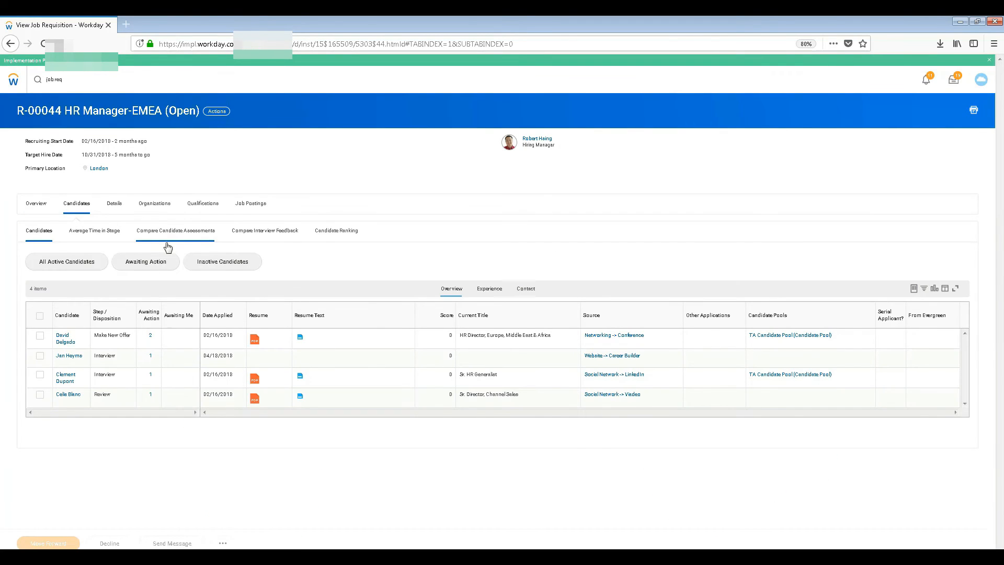
pyautogui.moveTo(117, 376)
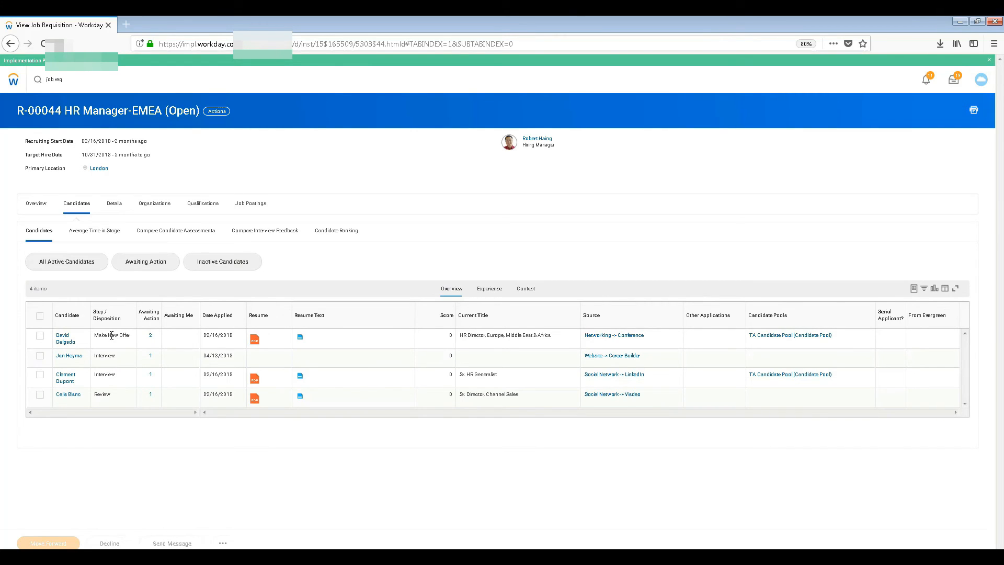
pyautogui.click(300, 336)
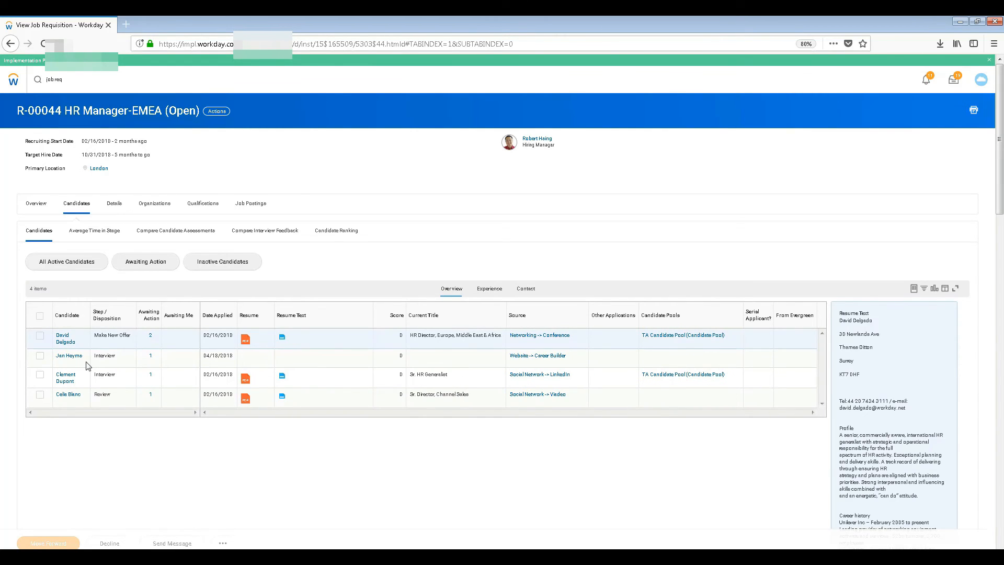
pyautogui.moveTo(112, 420)
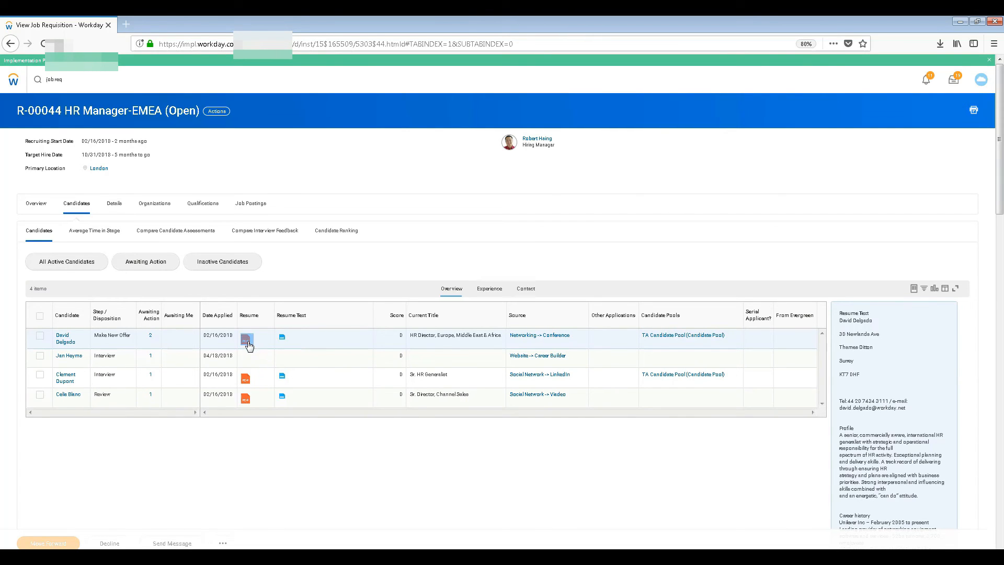
pyautogui.click(246, 338)
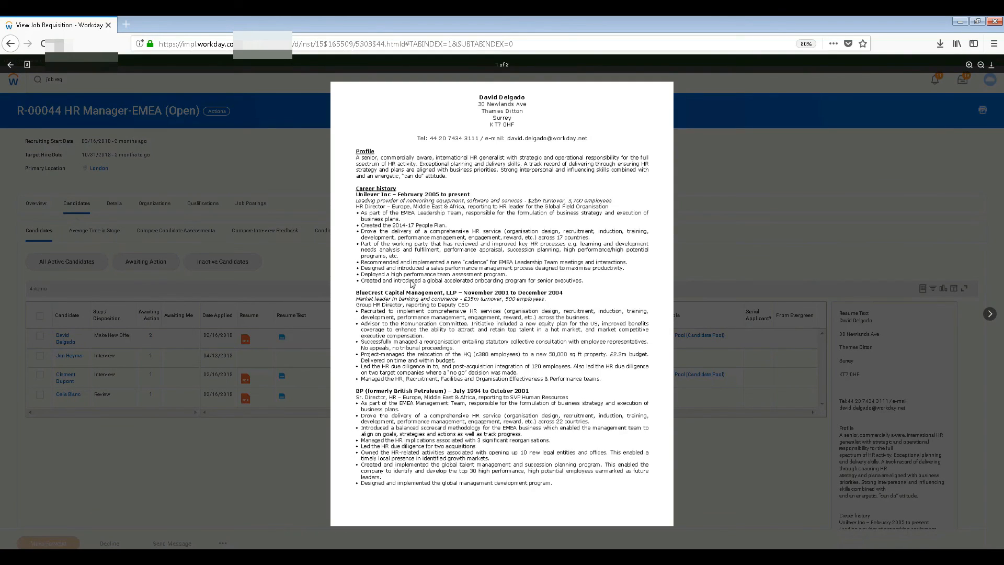
pyautogui.moveTo(313, 445)
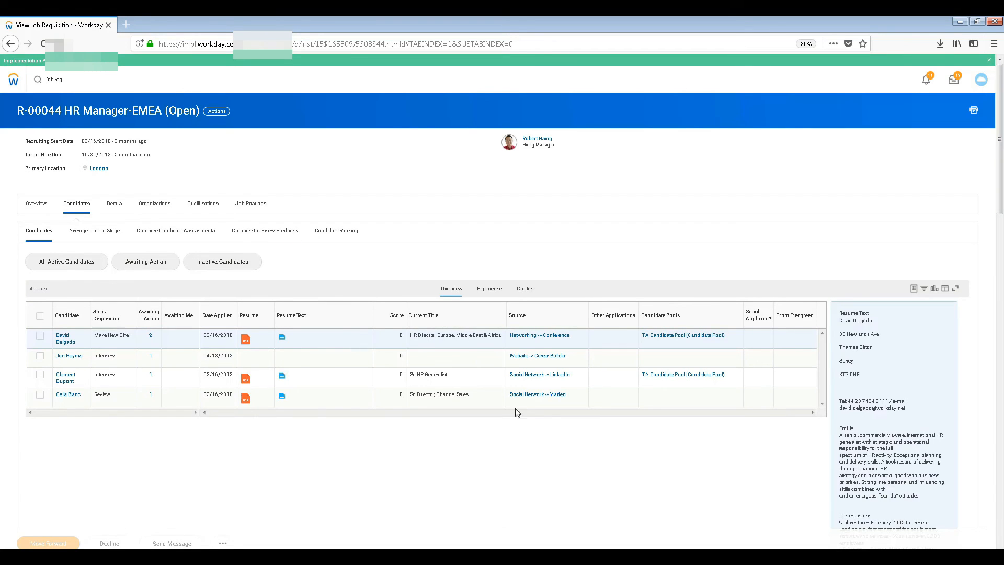
pyautogui.moveTo(169, 308)
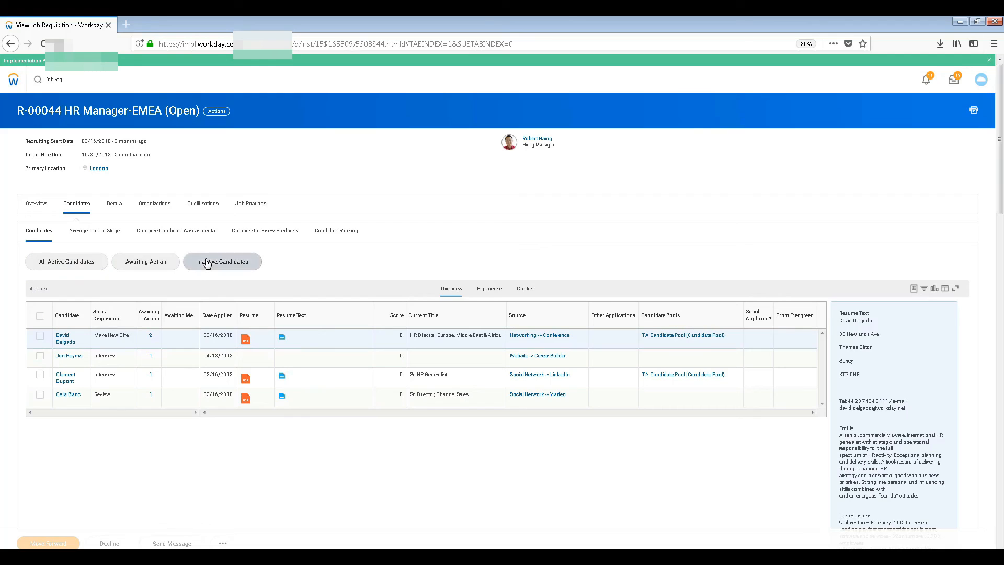
# Step: Browse inactive candidates and candidate assessment comparisons, then show the requisition's Details
pyautogui.click(94, 230)
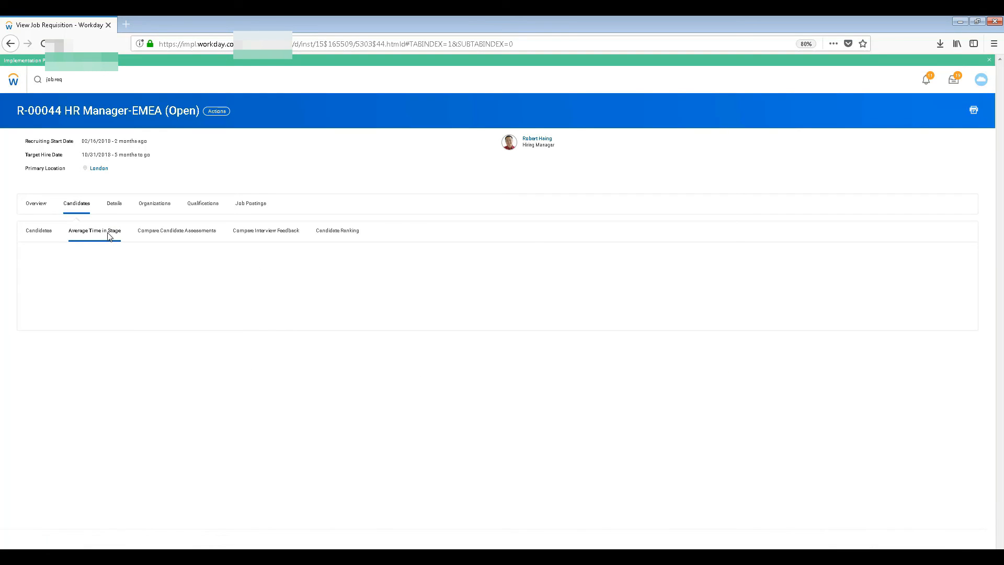
pyautogui.click(176, 230)
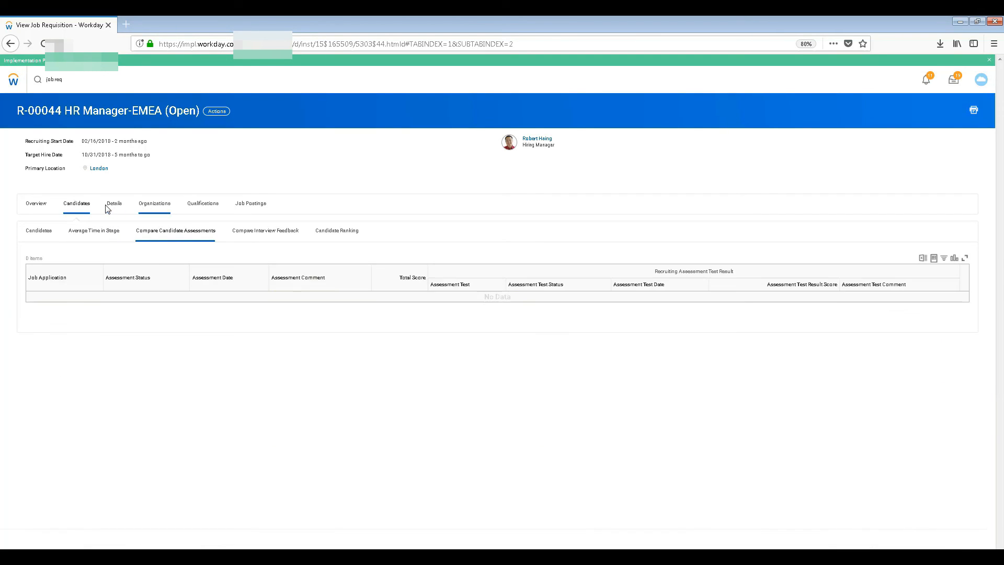
pyautogui.click(113, 204)
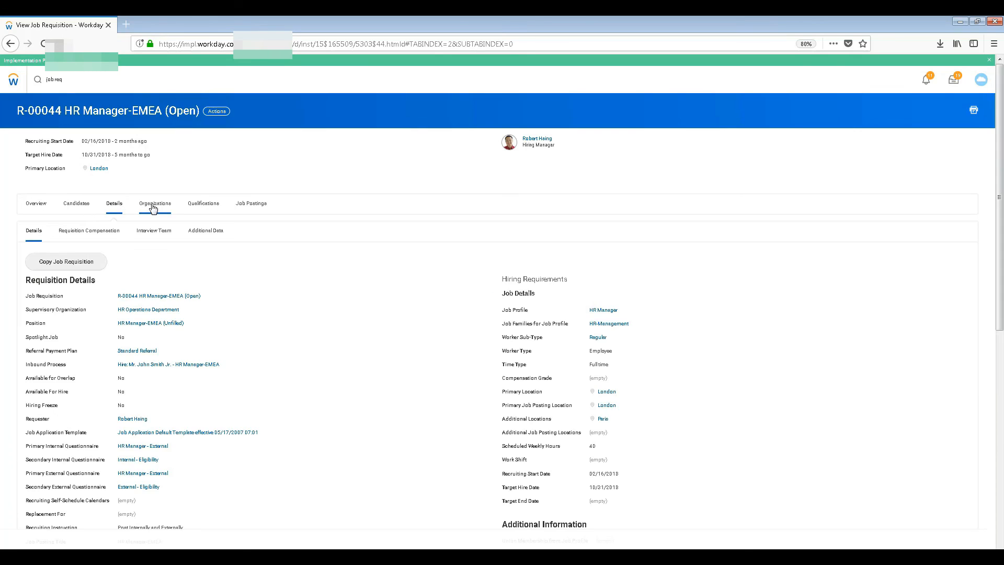
# Step: View the HR Manager-EMEA requisition's Organizations, Qualifications and Job Postings, then return to its Overview
pyautogui.click(154, 202)
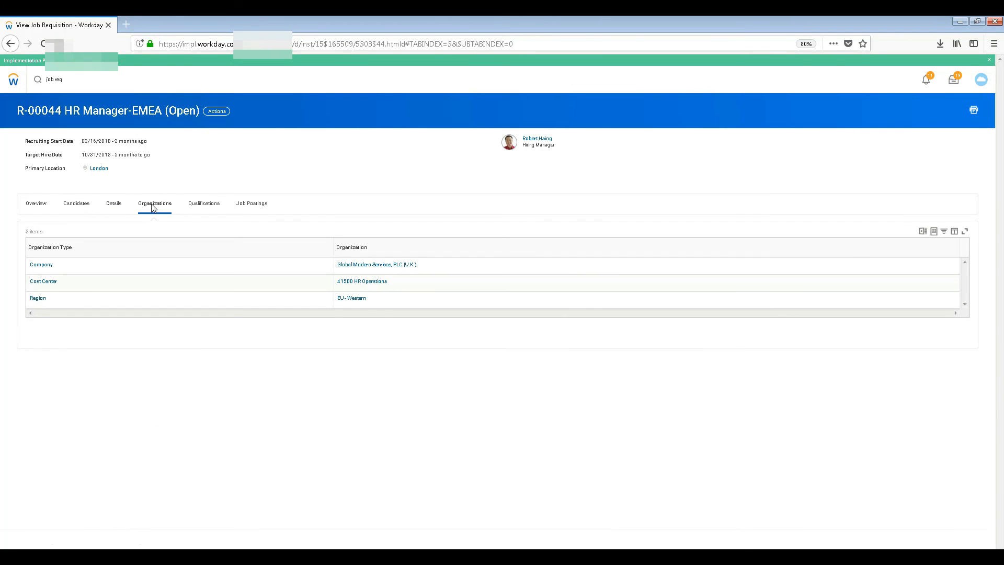
pyautogui.moveTo(363, 281)
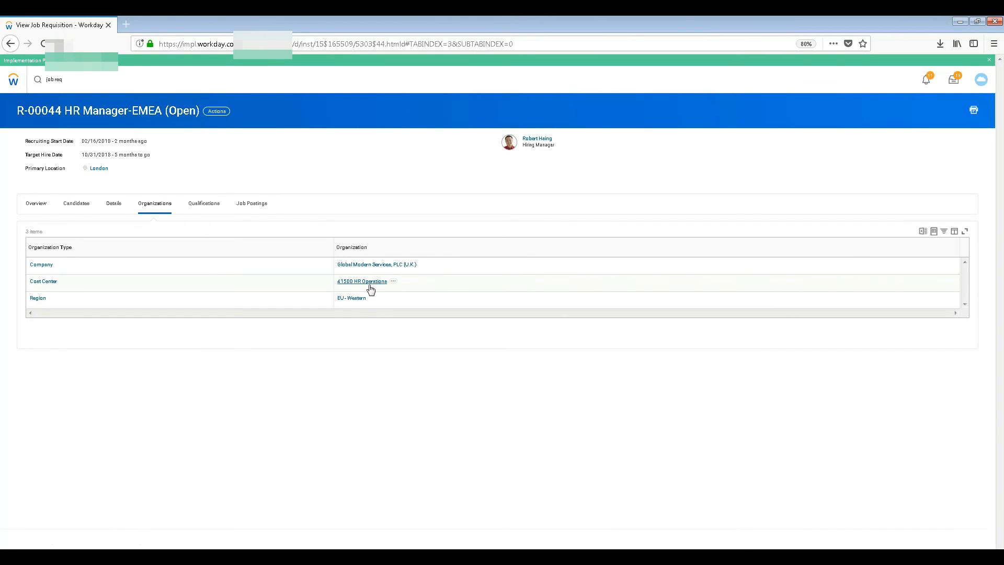
pyautogui.moveTo(184, 230)
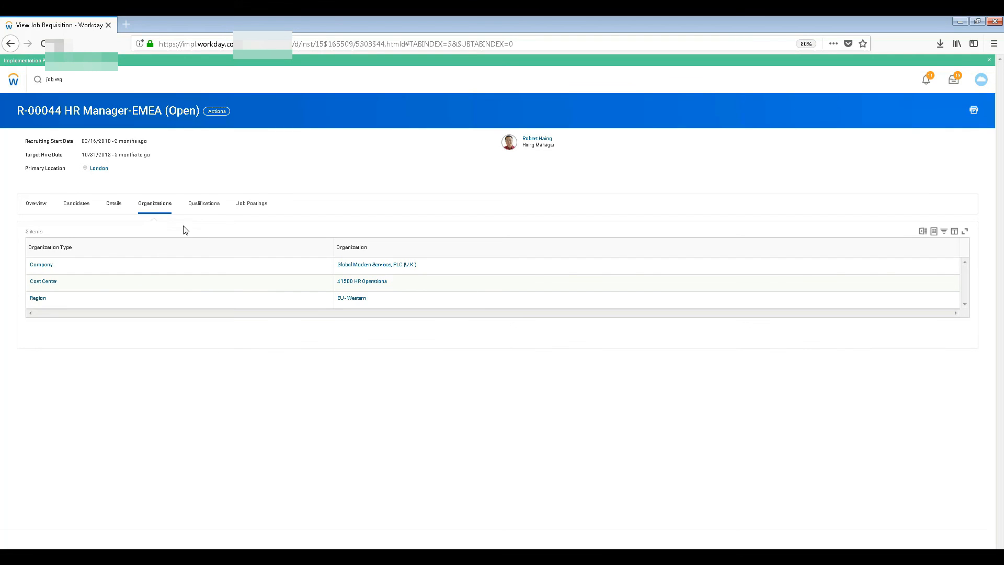
pyautogui.click(204, 203)
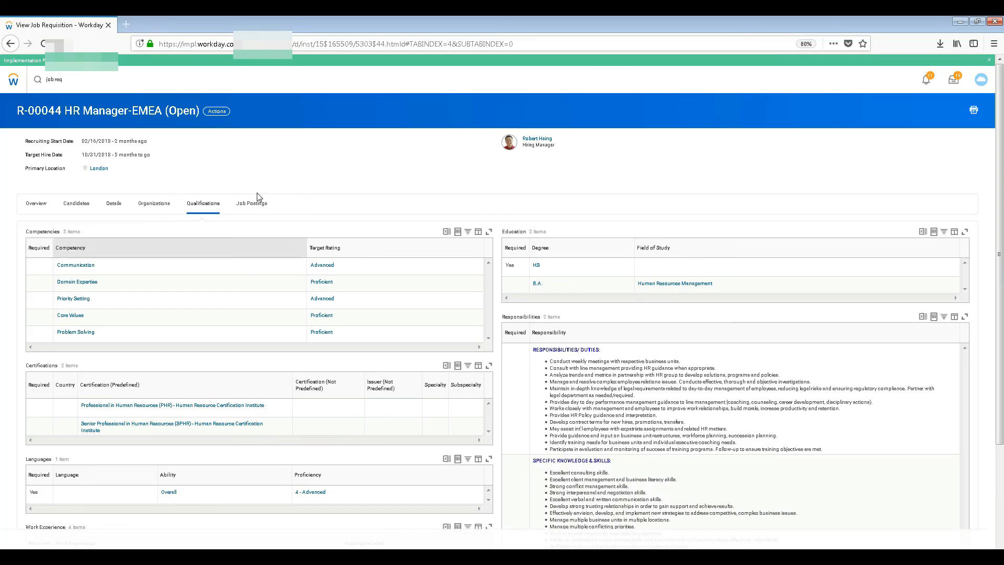
pyautogui.click(250, 203)
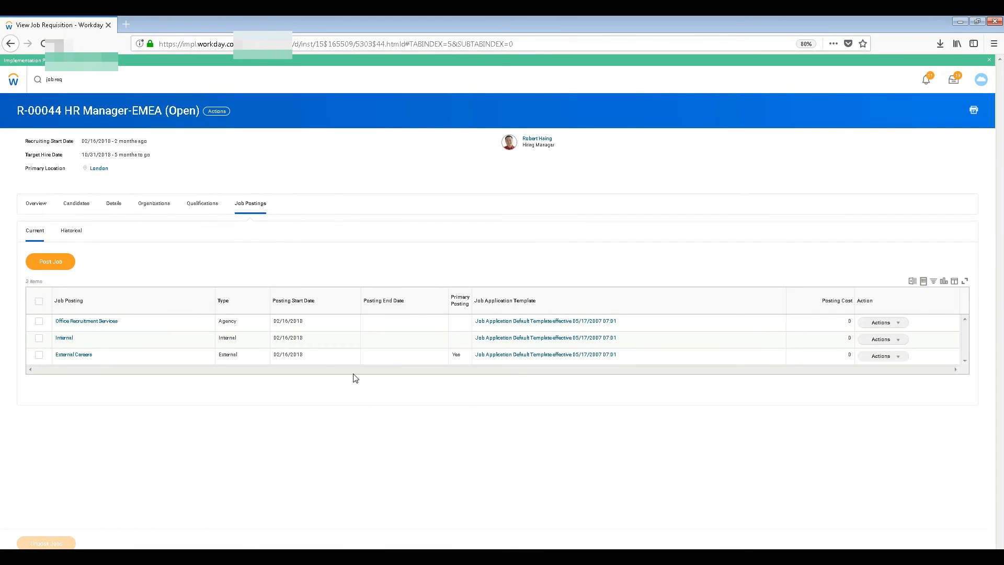
pyautogui.click(35, 203)
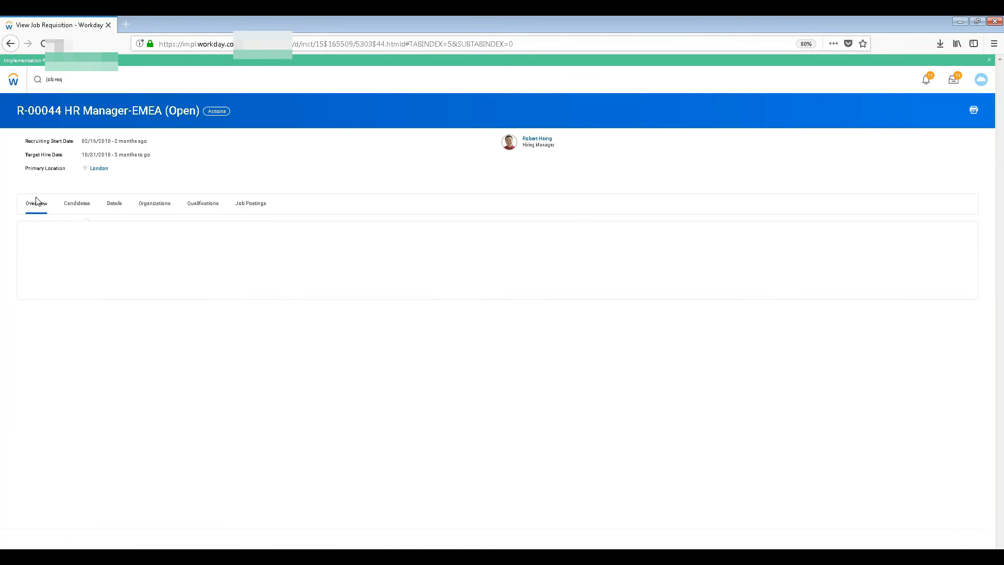
pyautogui.click(35, 202)
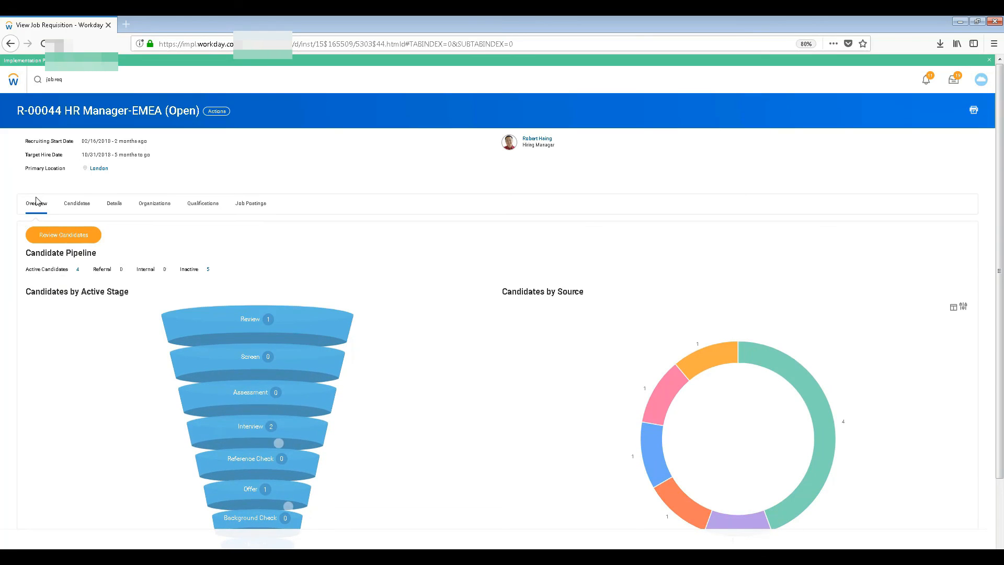